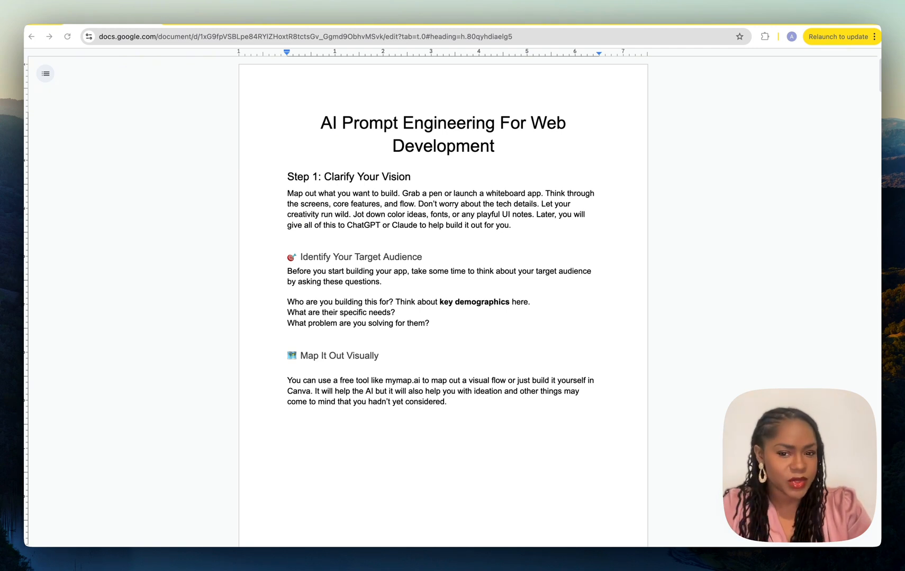
mouse_move(608, 294)
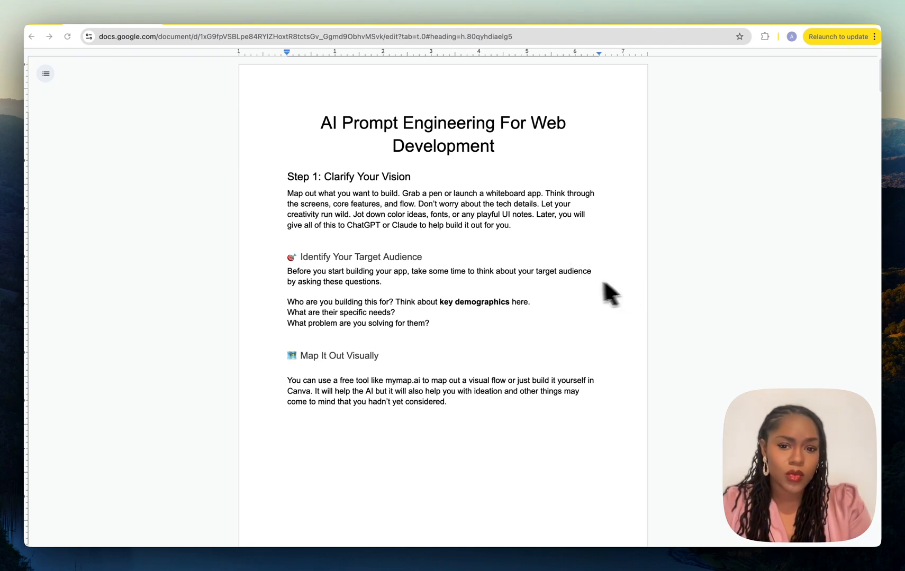
mouse_move(524, 303)
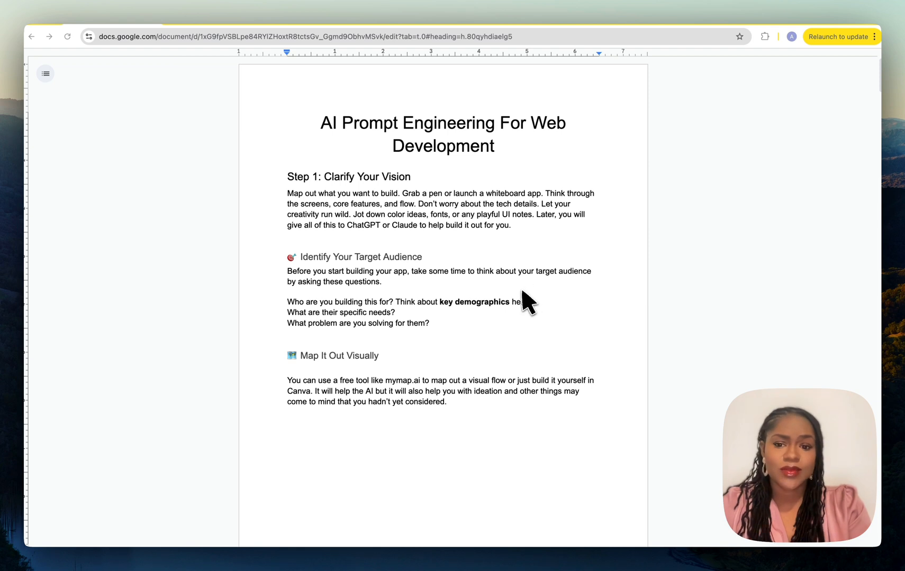
Scroll the prompt engineering guide from its title past Step 2 to the Scope and Tech Stack sections.
scroll(up, 3)
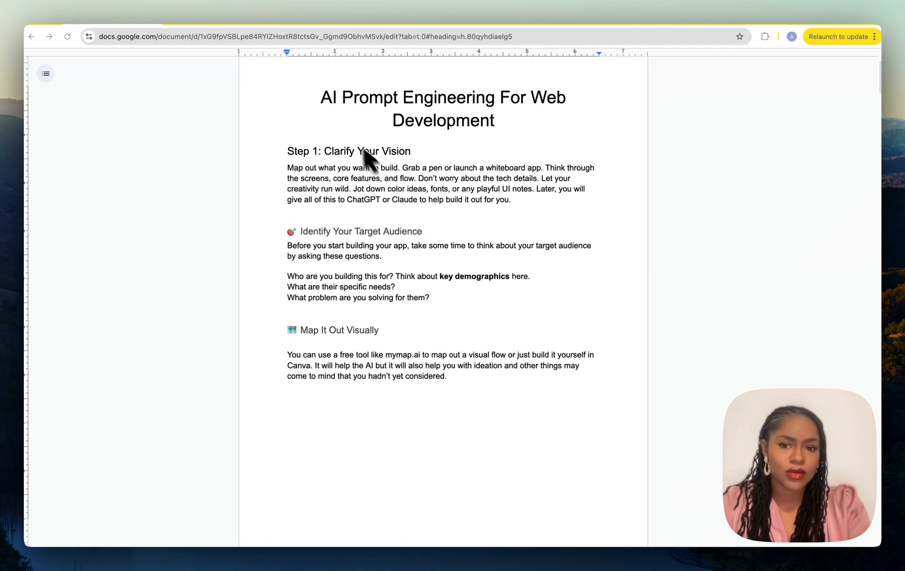
scroll(down, 3)
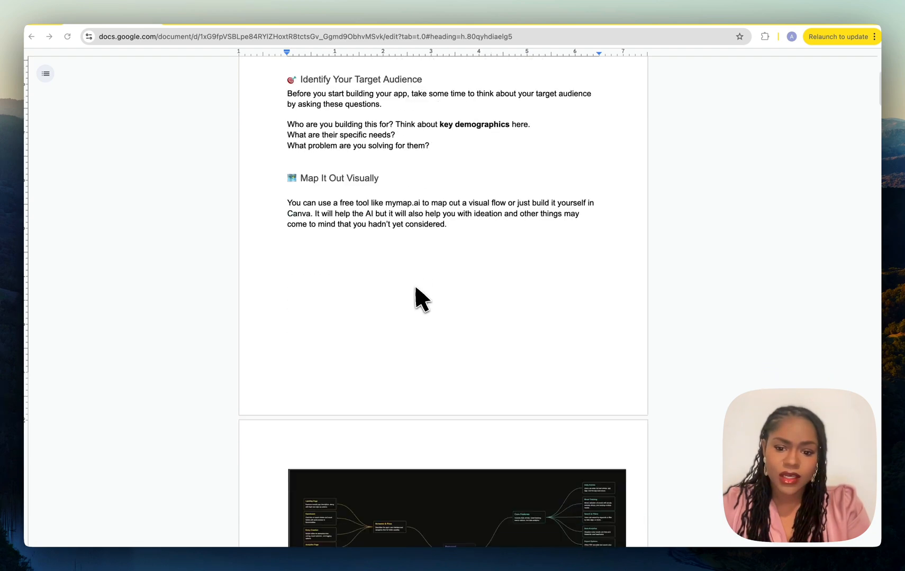
scroll(down, 3)
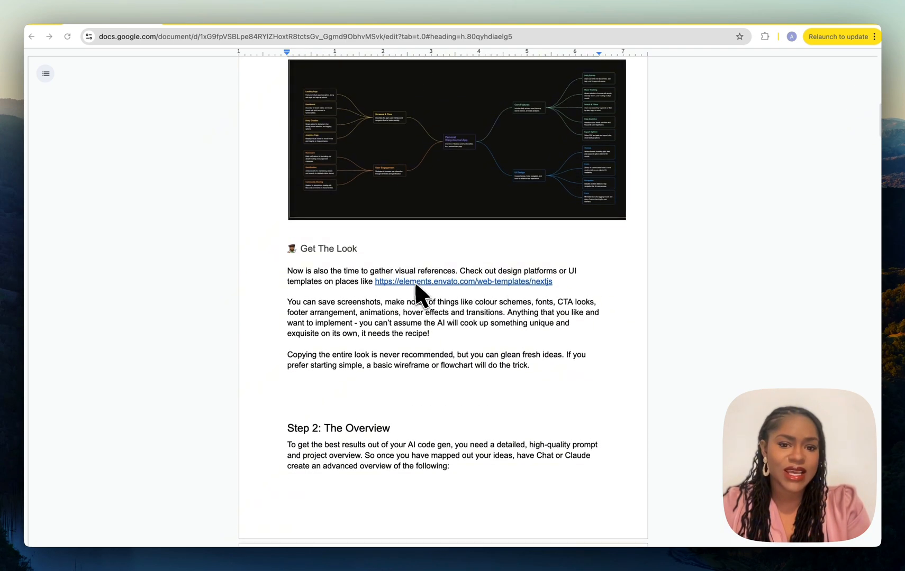
scroll(up, 3)
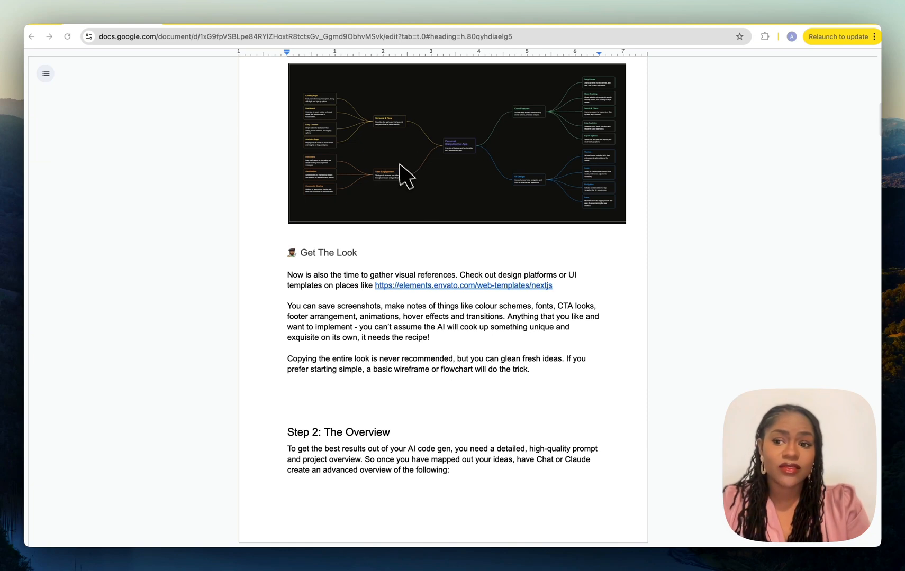
scroll(down, 3)
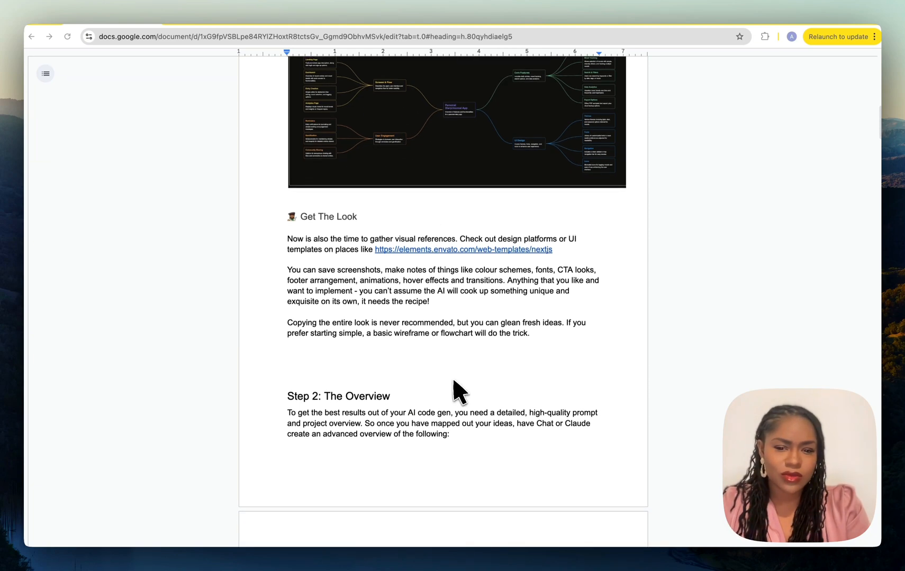
scroll(up, 3)
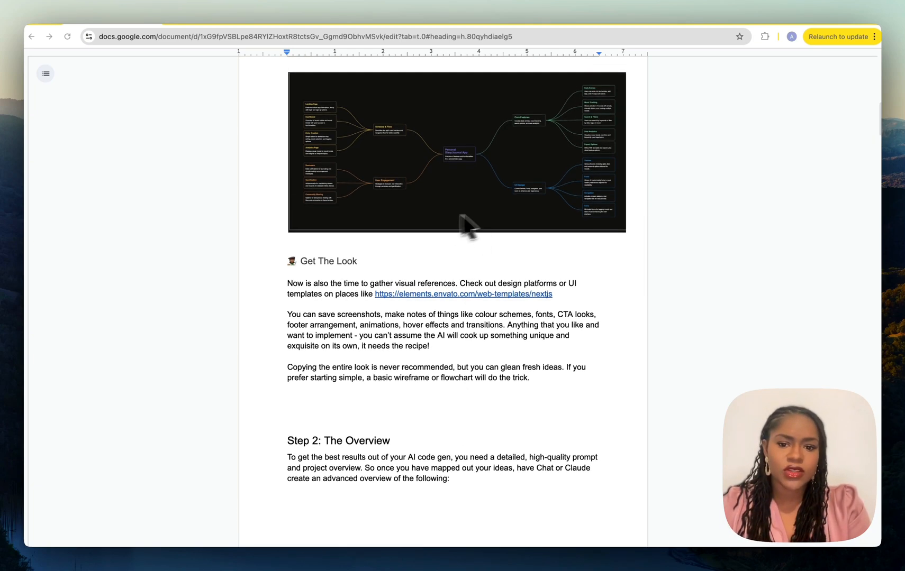
scroll(down, 3)
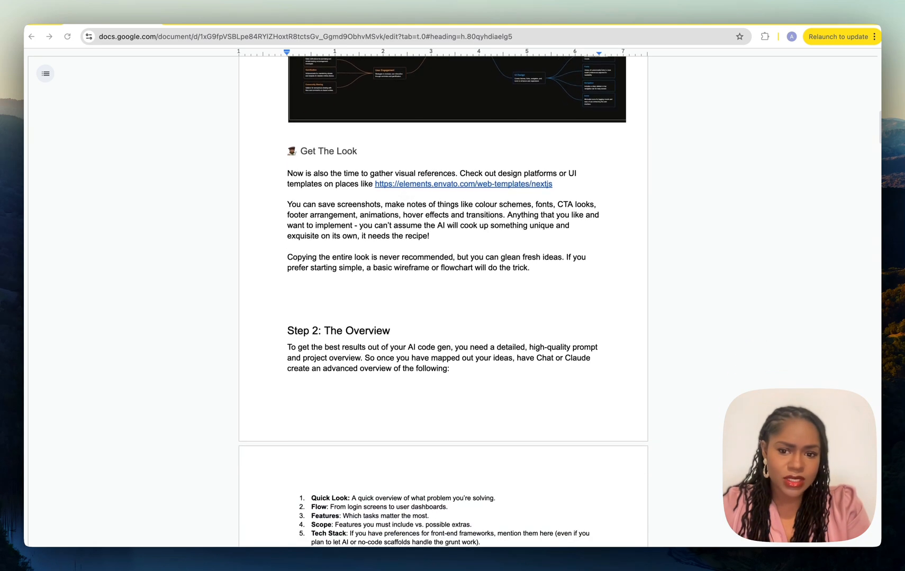
scroll(down, 3)
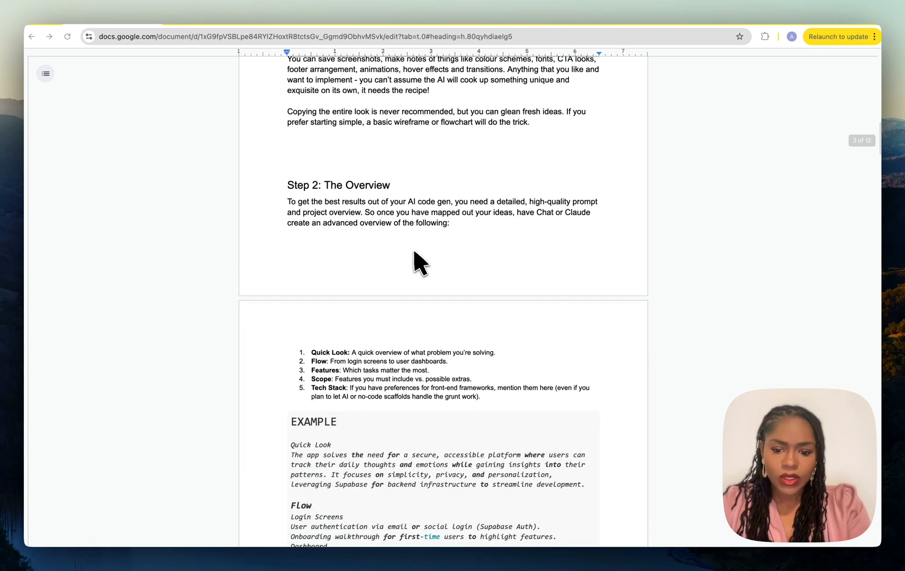
scroll(down, 3)
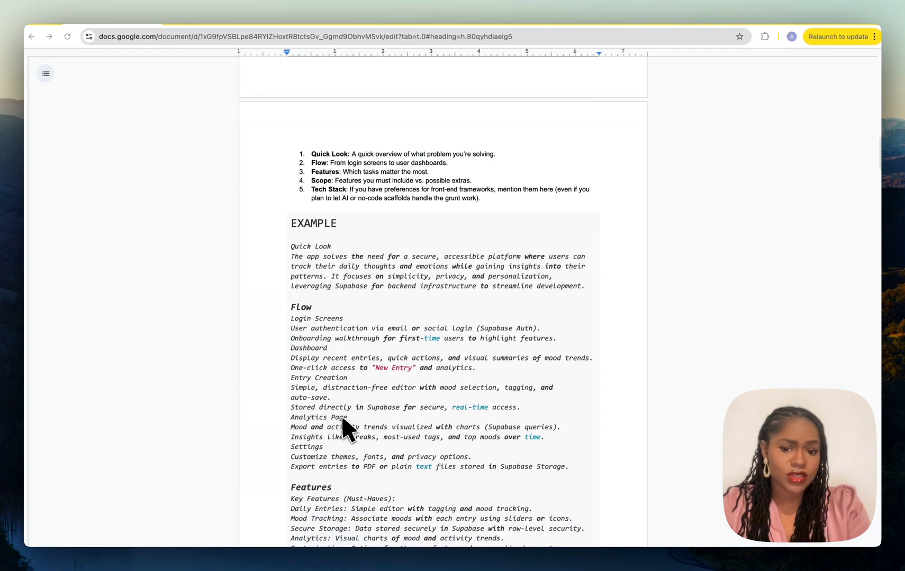
scroll(down, 3)
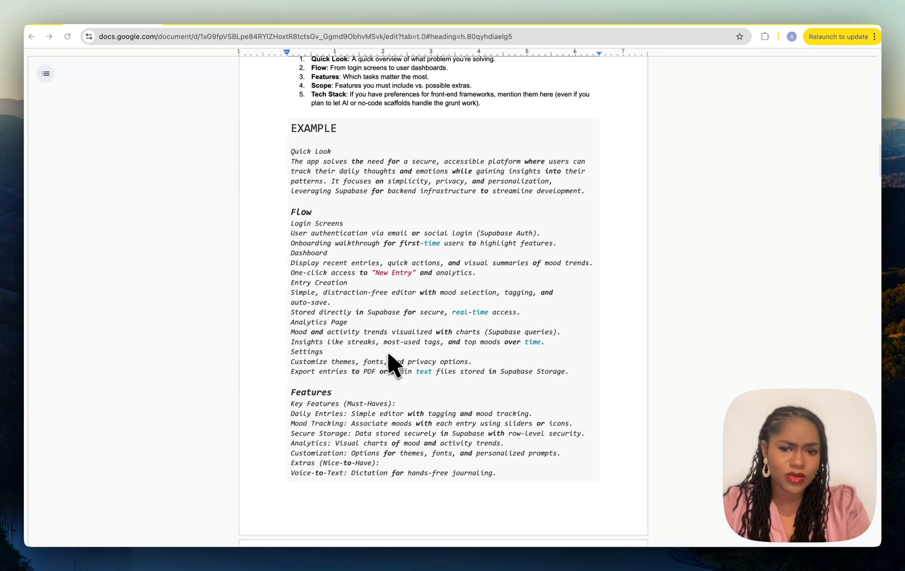
scroll(up, 3)
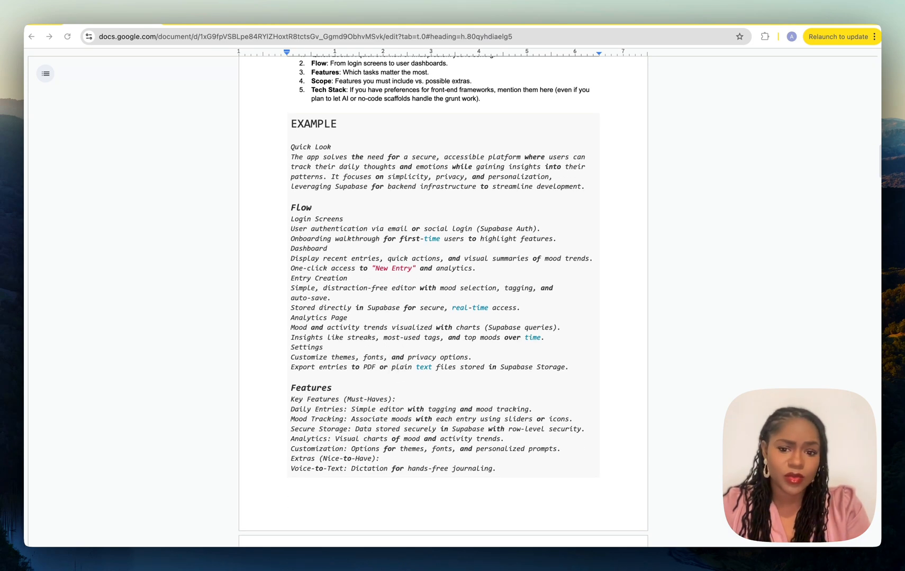
scroll(down, 3)
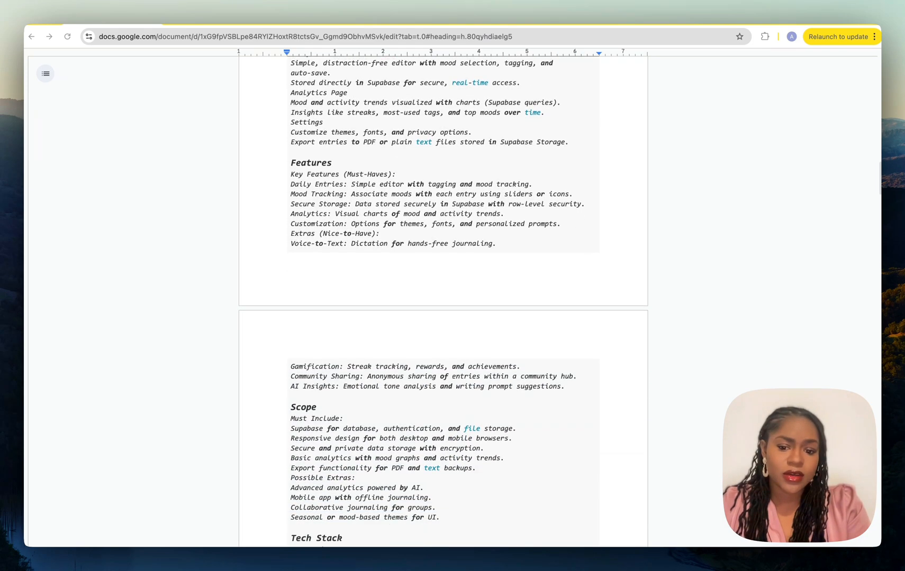
scroll(down, 3)
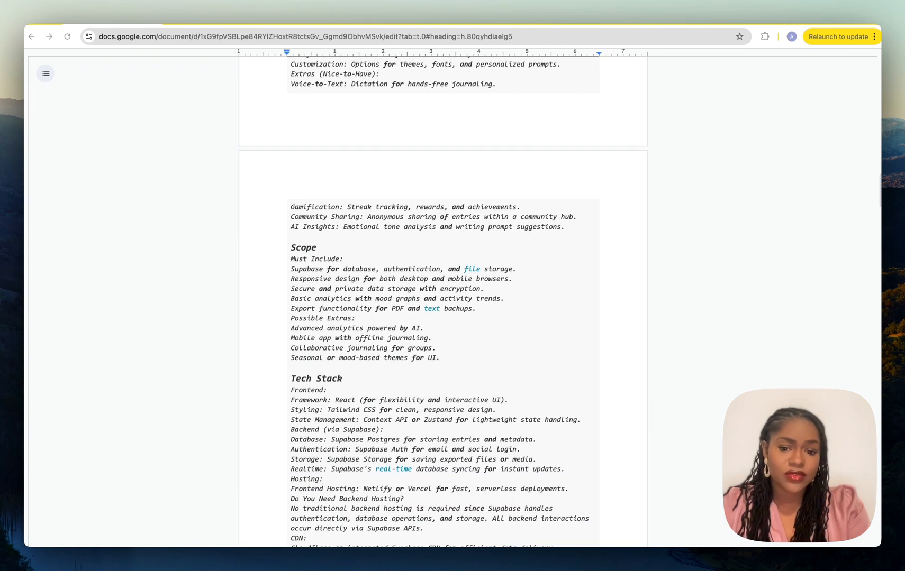
mouse_move(473, 354)
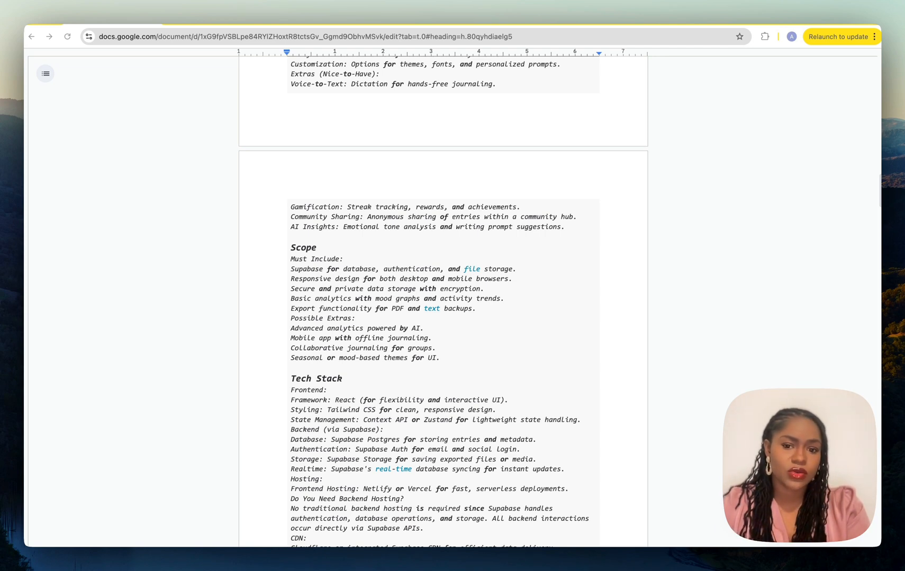
mouse_move(722, 332)
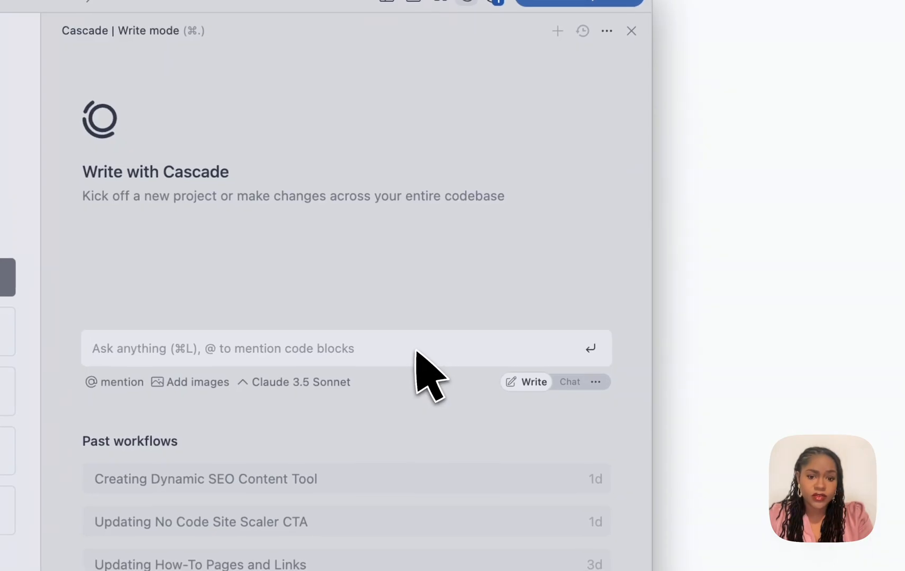
mouse_move(670, 219)
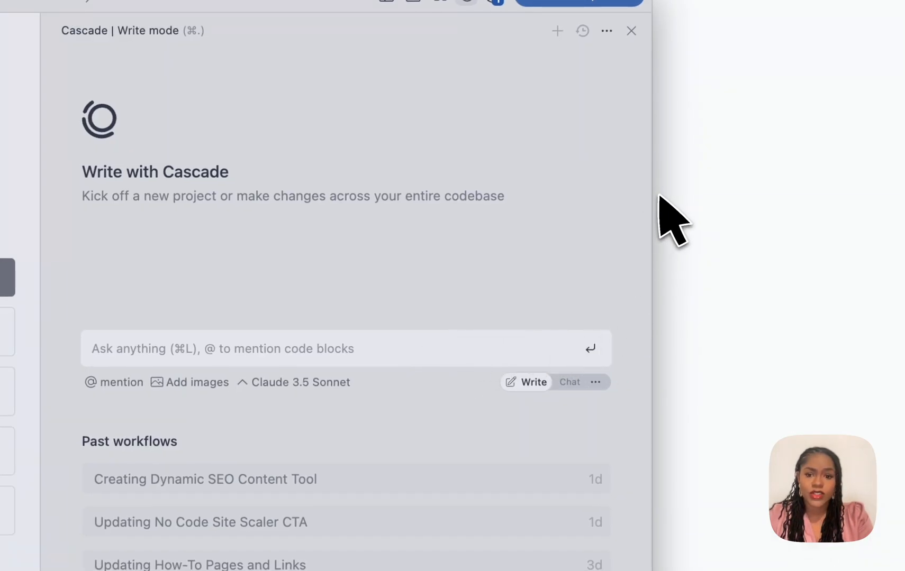
mouse_move(337, 352)
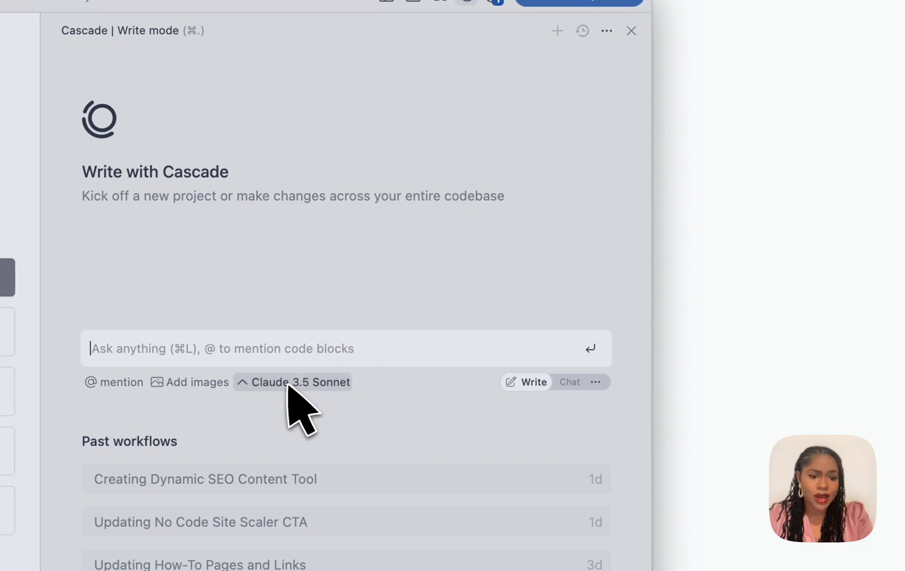
click(292, 382)
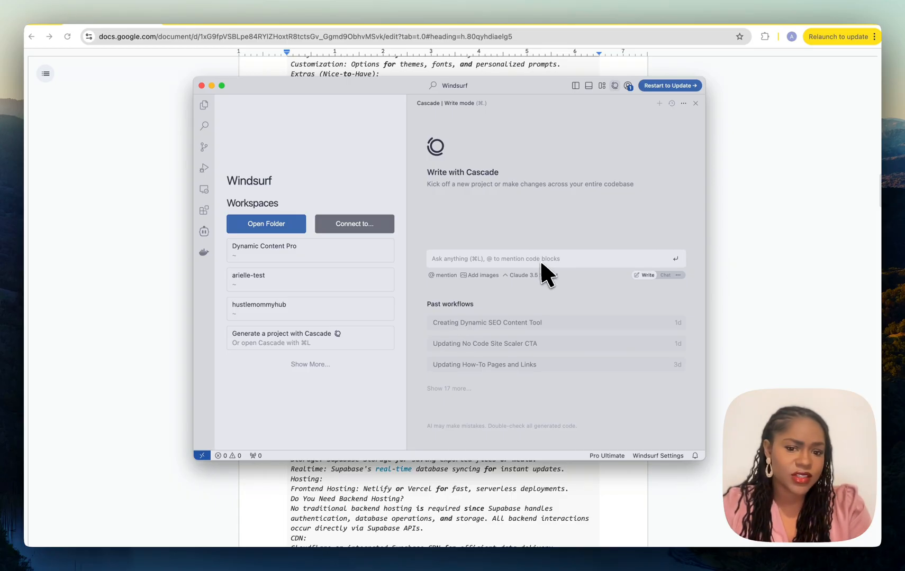
mouse_move(646, 275)
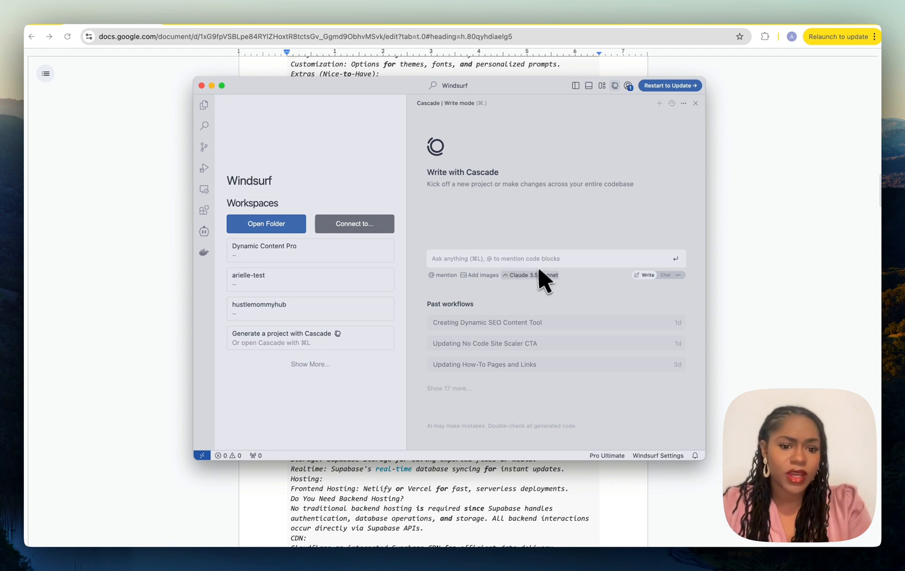
mouse_move(553, 288)
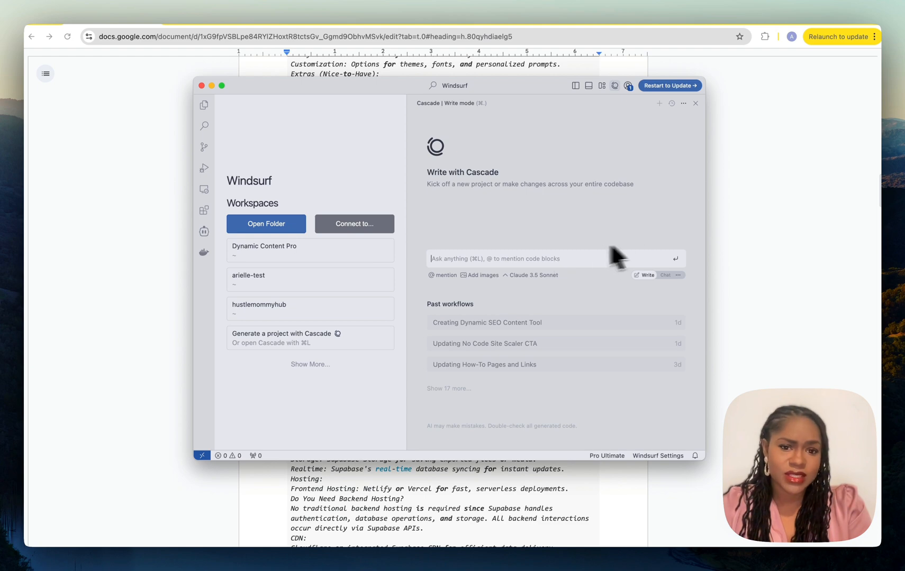
mouse_move(147, 217)
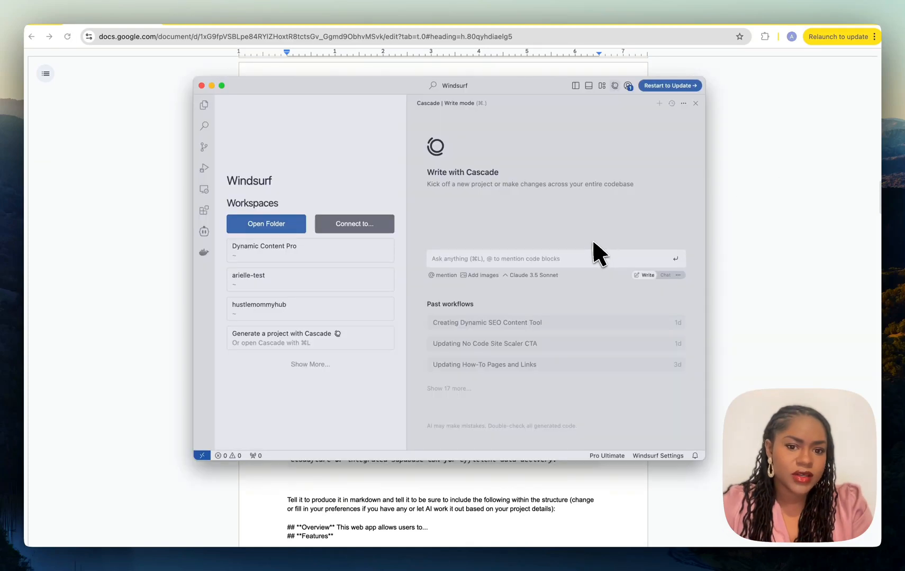
mouse_move(552, 270)
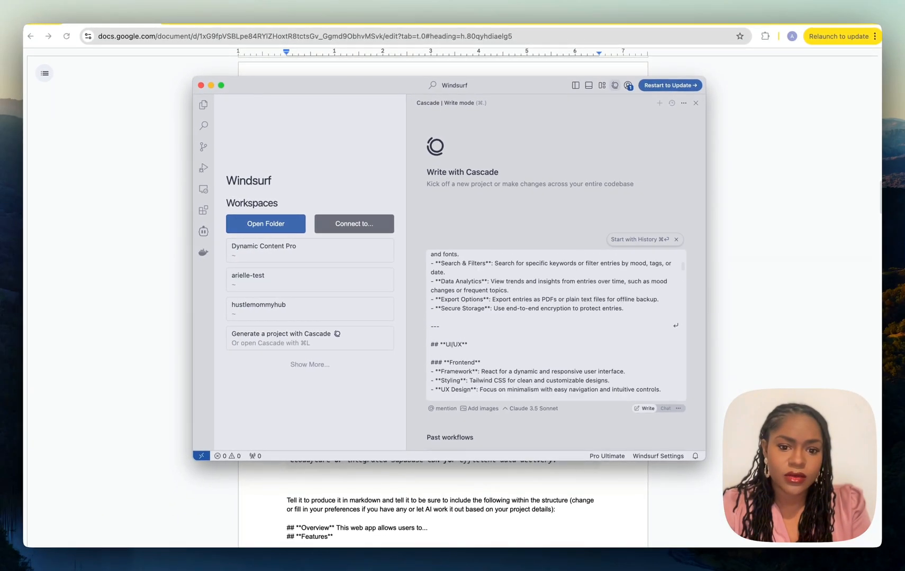
scroll(up, 3)
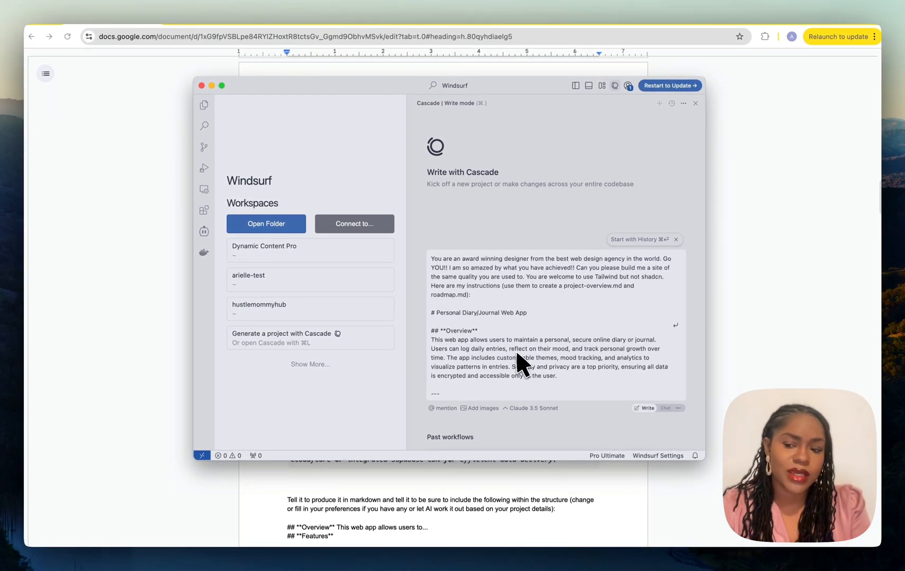
scroll(down, 3)
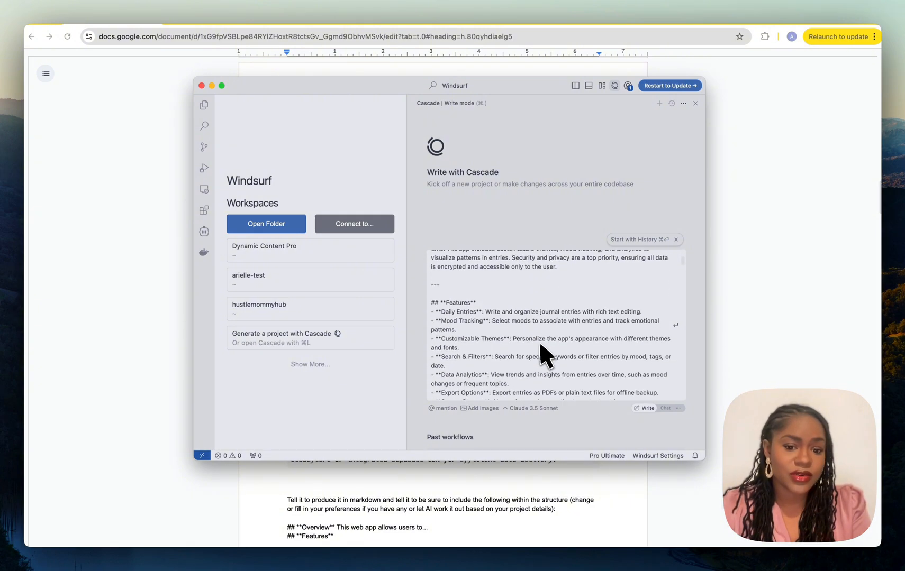
scroll(down, 3)
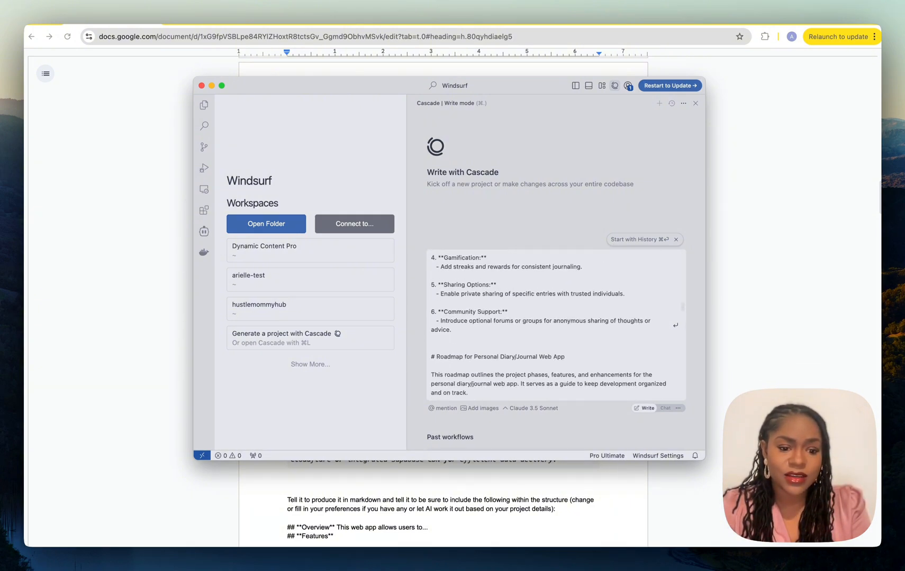
scroll(up, 3)
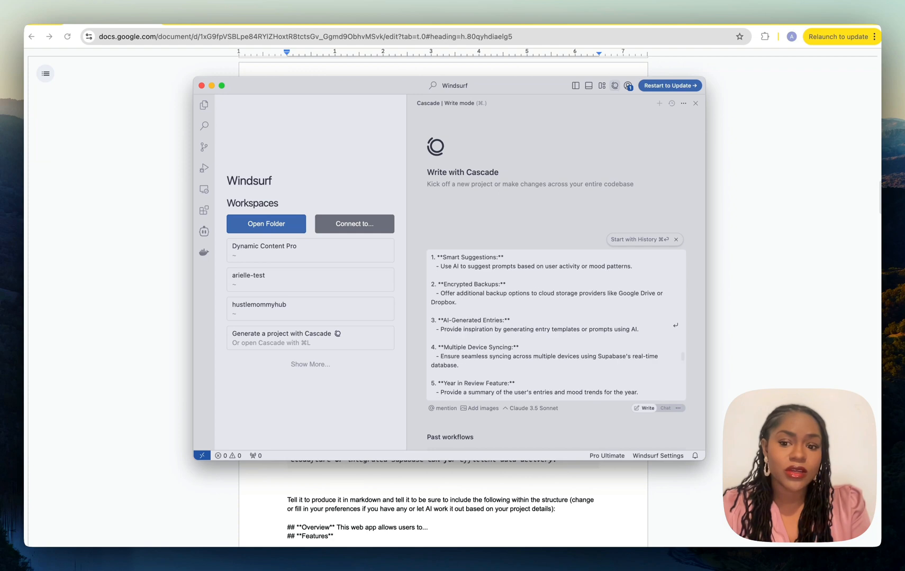
scroll(down, 3)
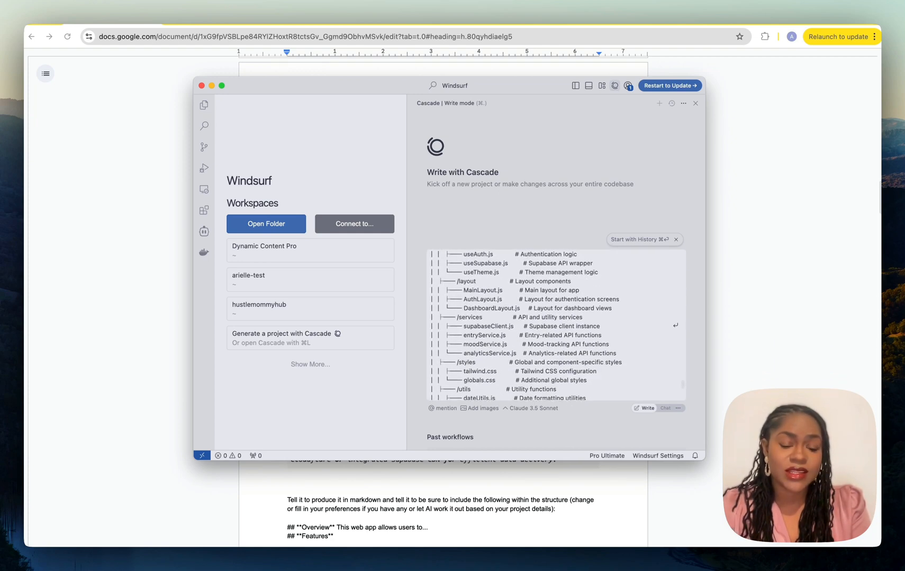
scroll(down, 3)
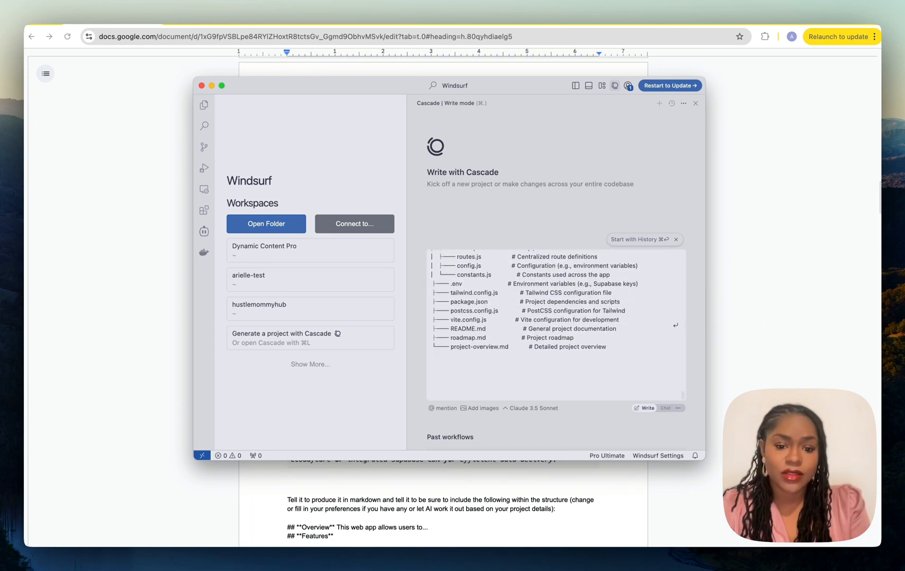
mouse_move(496, 398)
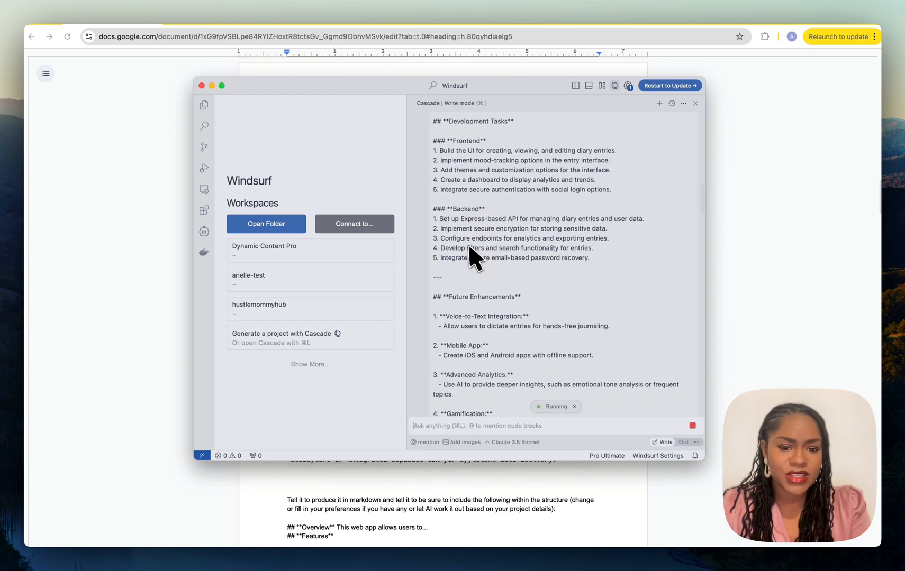
Follow Cascade creating personal-diary-app with project-overview.md and roadmap.md, then review the overview file.
scroll(down, 3)
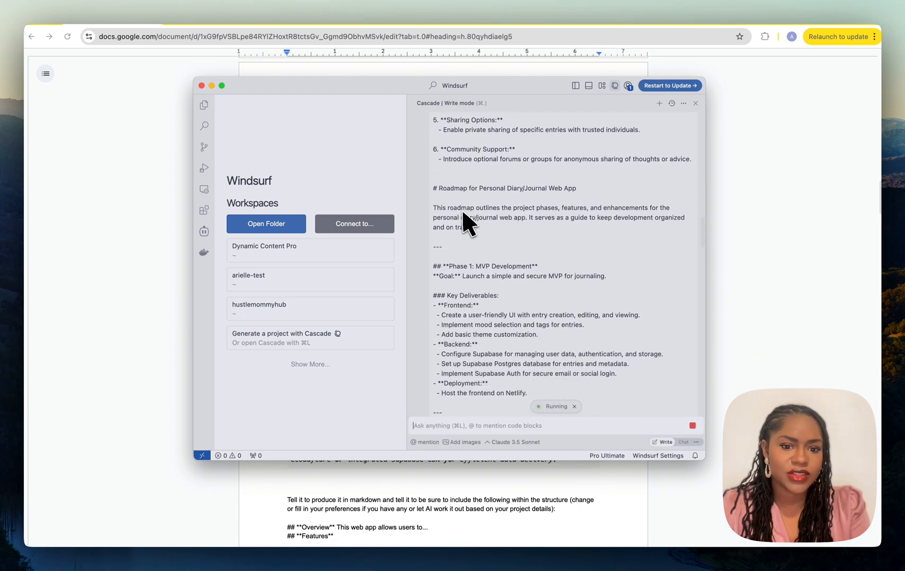
scroll(down, 3)
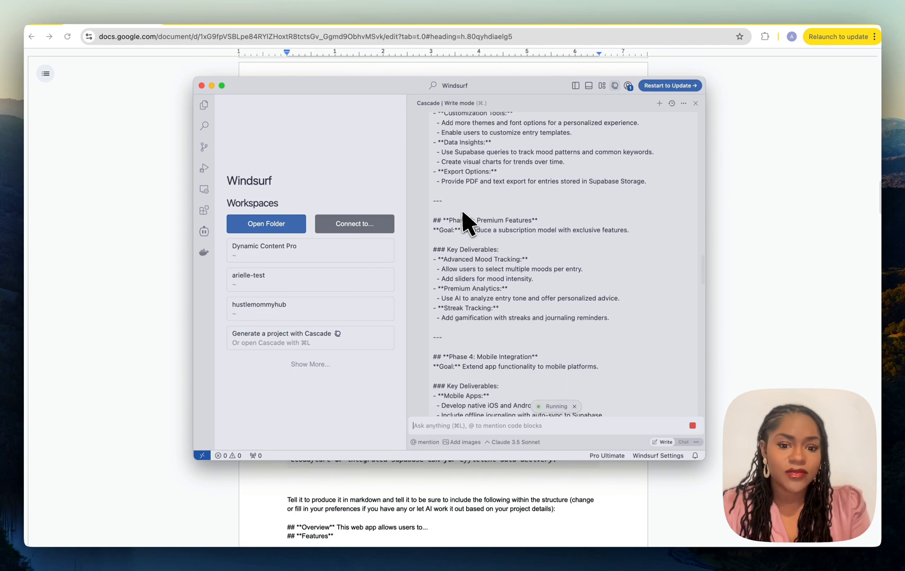
scroll(up, 3)
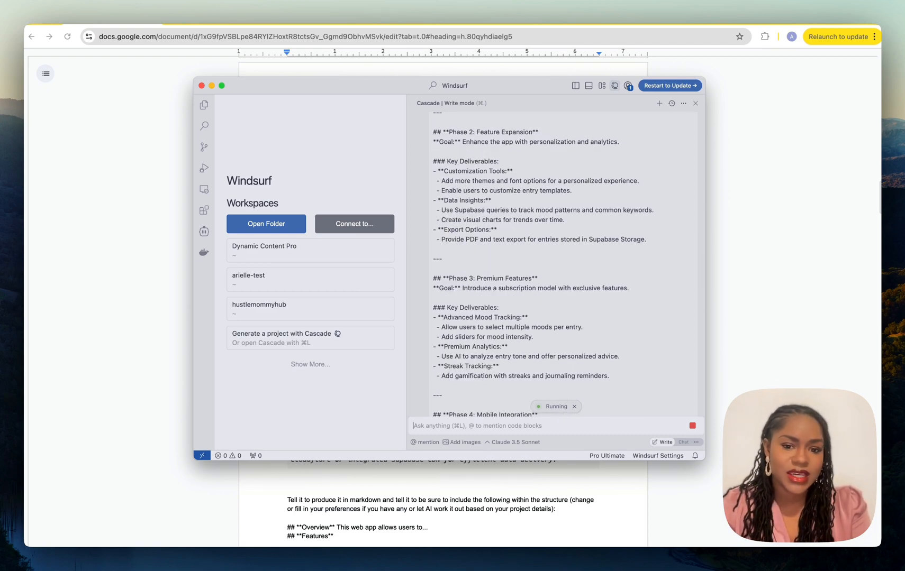
scroll(down, 3)
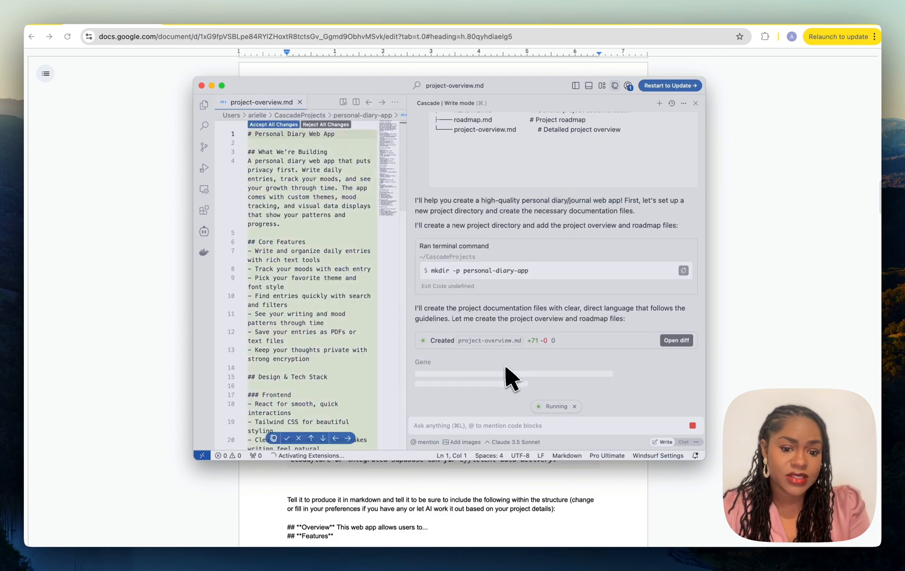
scroll(down, 3)
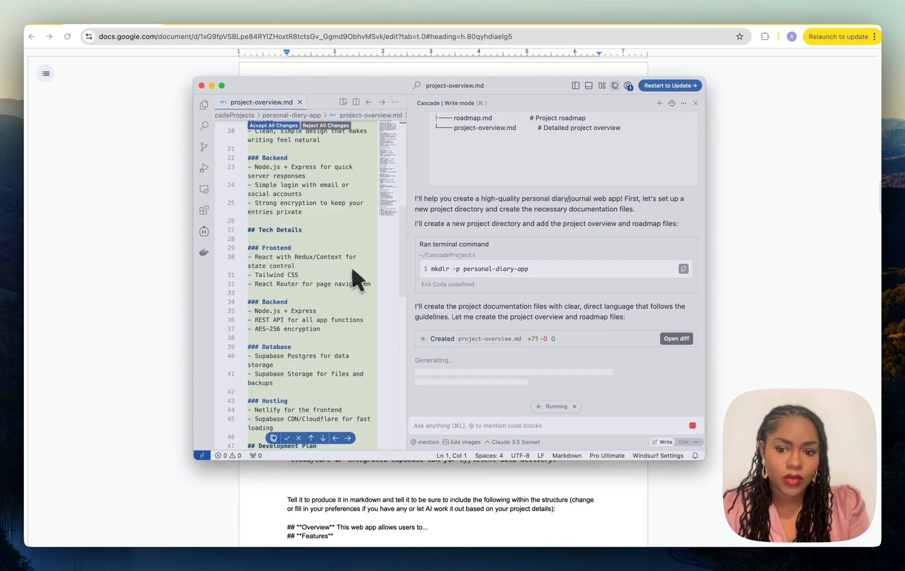
scroll(down, 3)
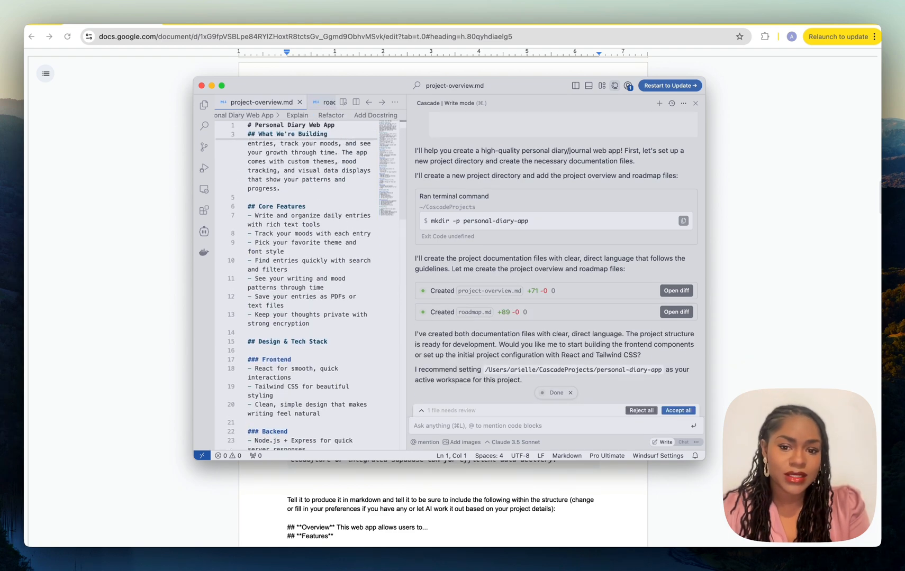
scroll(down, 3)
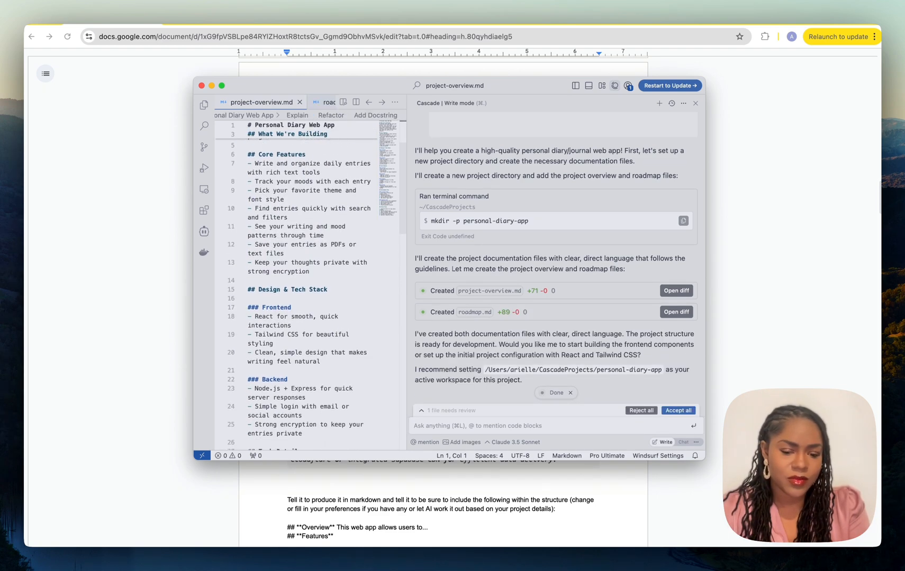
scroll(down, 3)
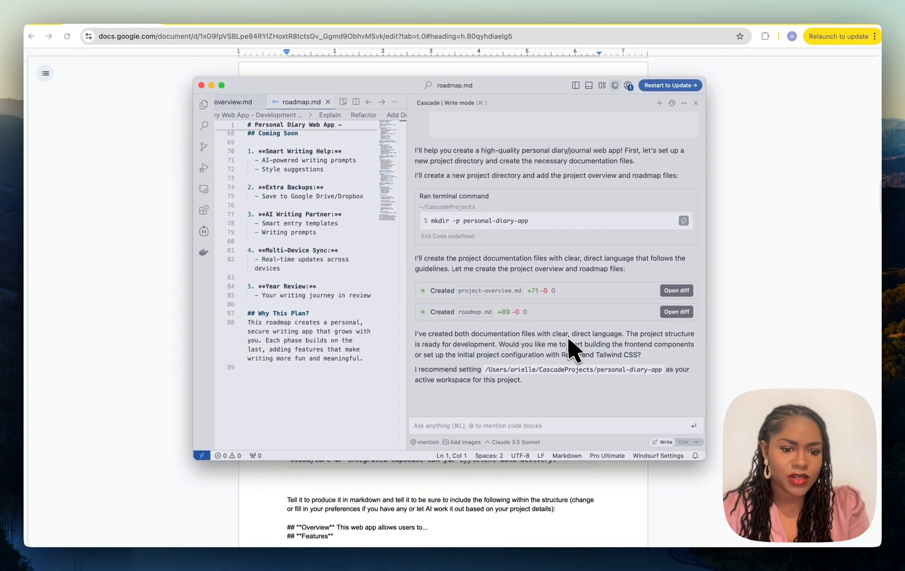
mouse_move(493, 372)
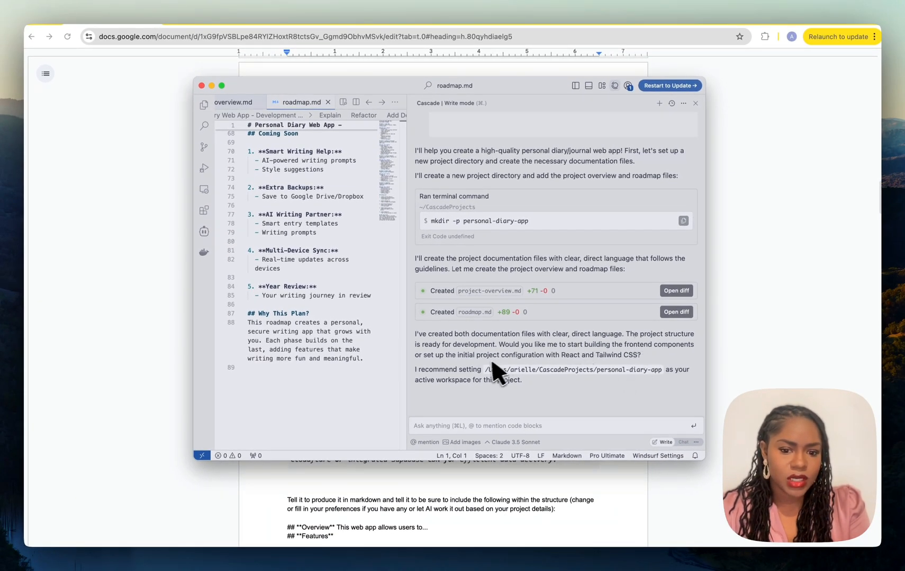
mouse_move(436, 360)
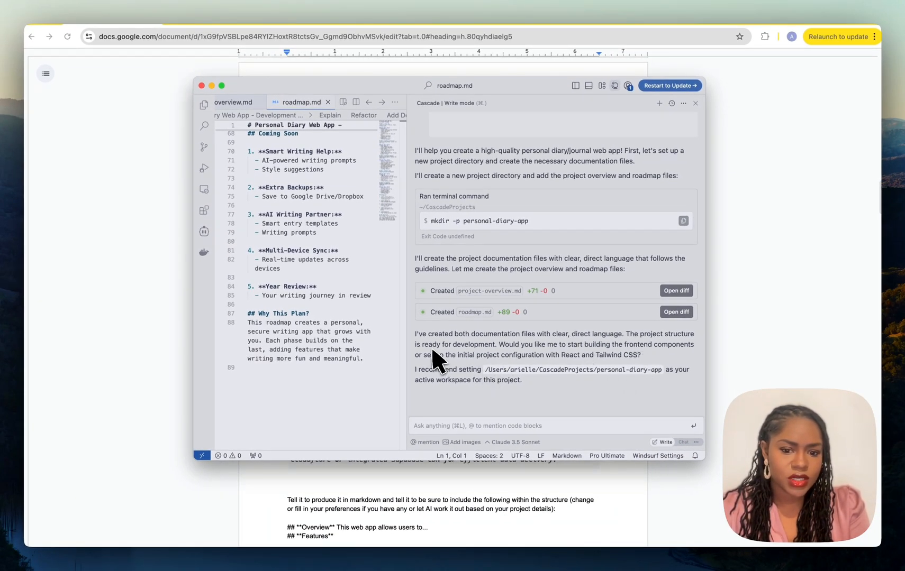
mouse_move(652, 358)
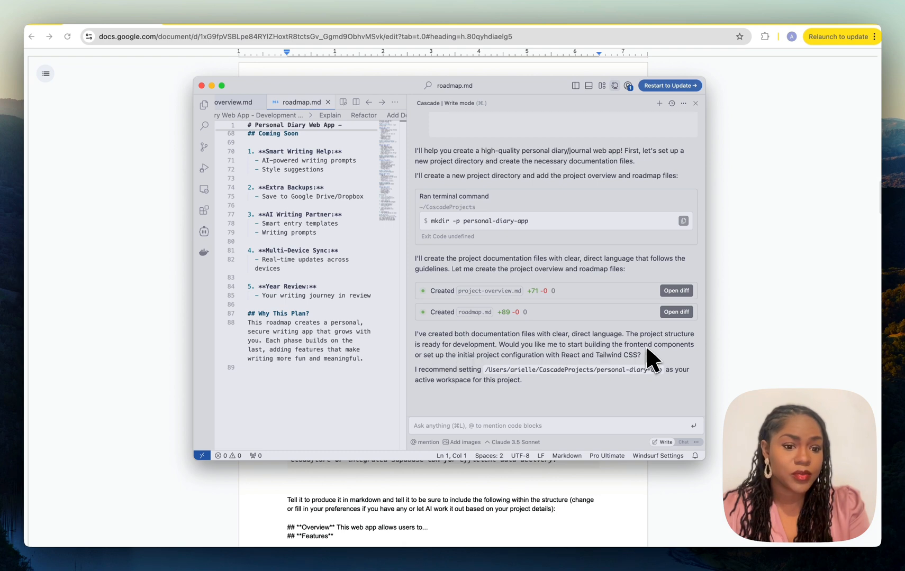
mouse_move(447, 373)
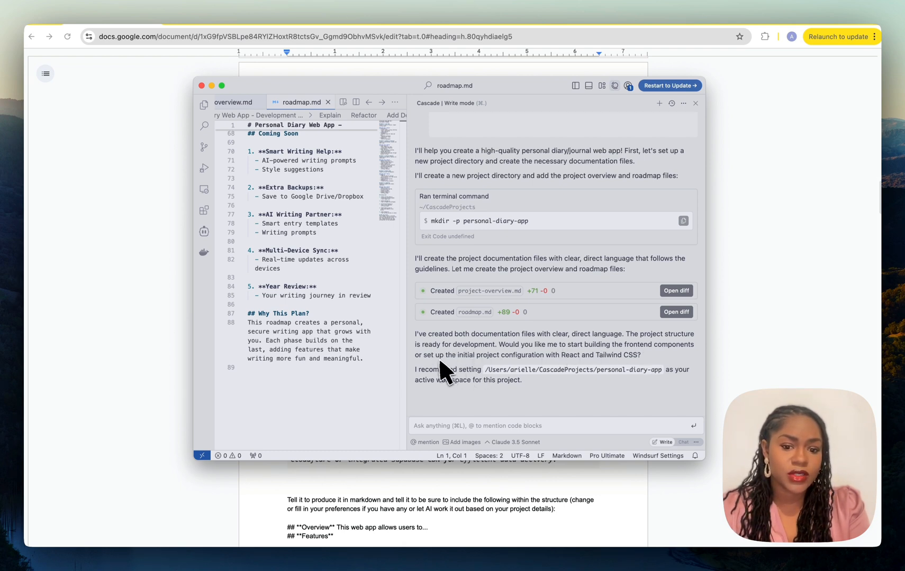
mouse_move(545, 366)
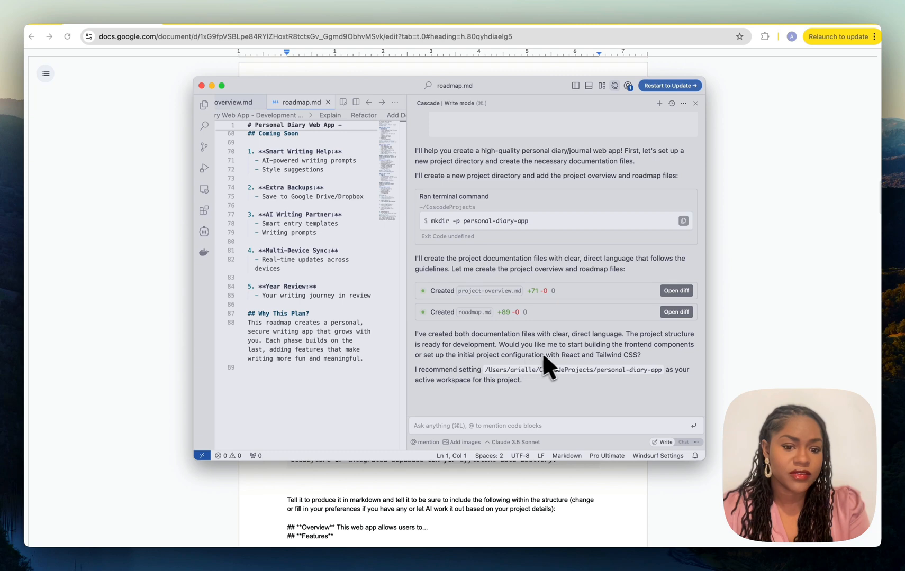
mouse_move(597, 364)
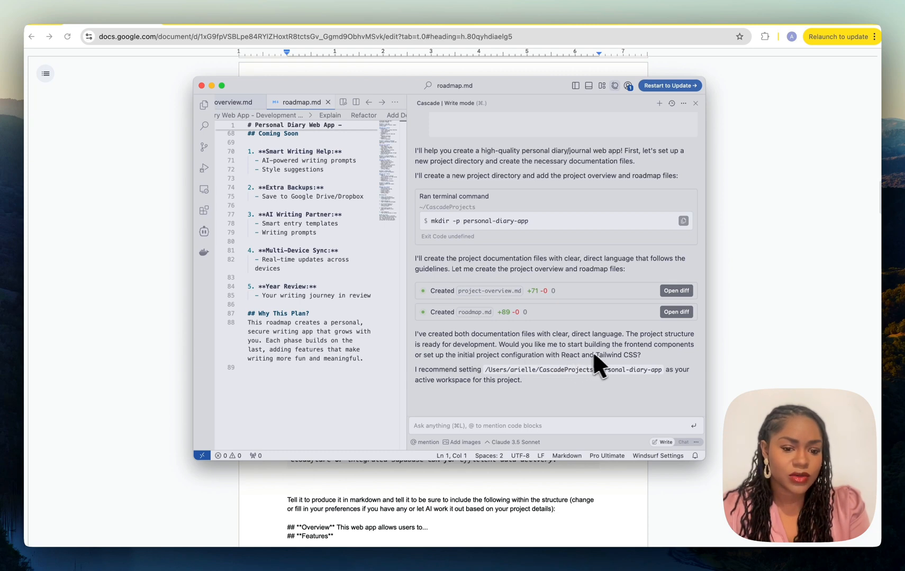
mouse_move(661, 369)
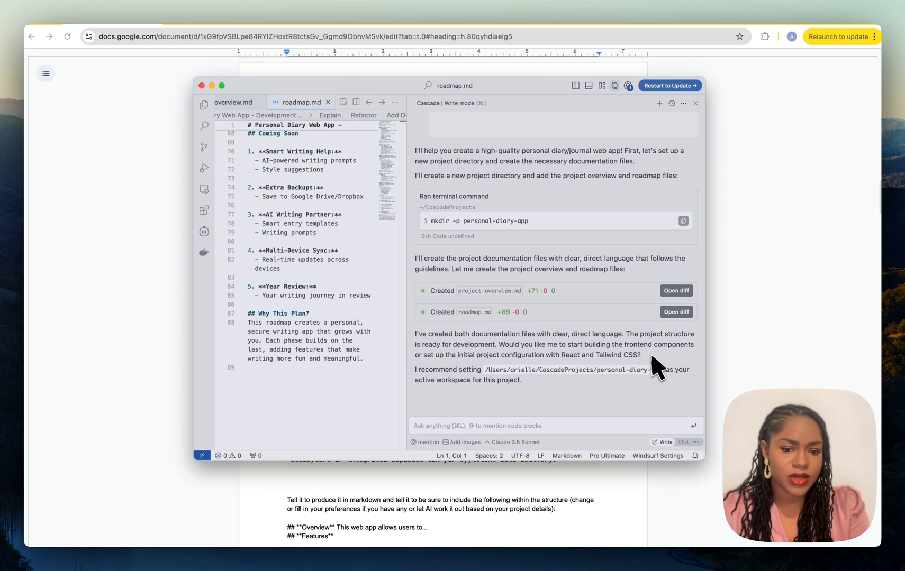
mouse_move(481, 387)
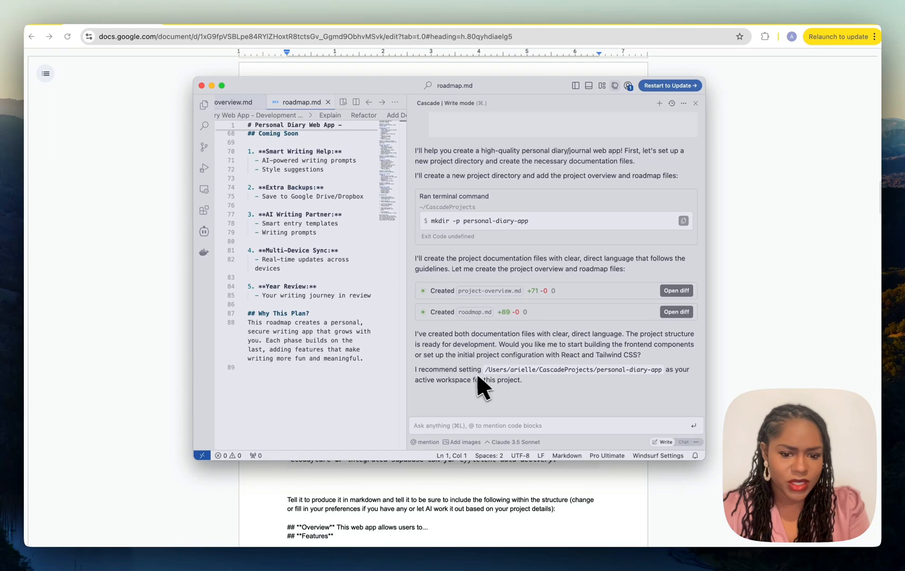
mouse_move(639, 381)
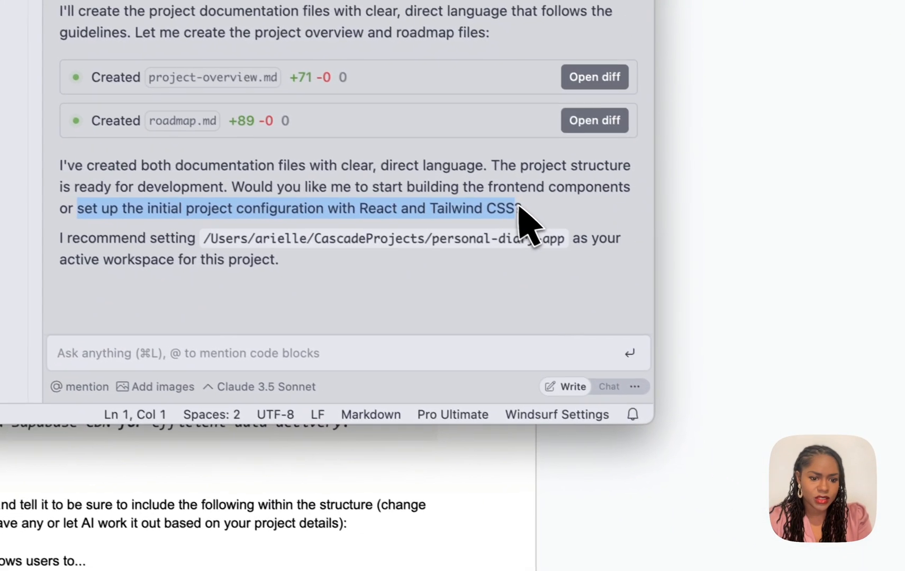
Ask Cascade to set up the initial project configuration with React and Tailwind CSS.
text(set up the initial project configuration with React and Tailwind CSS and then)
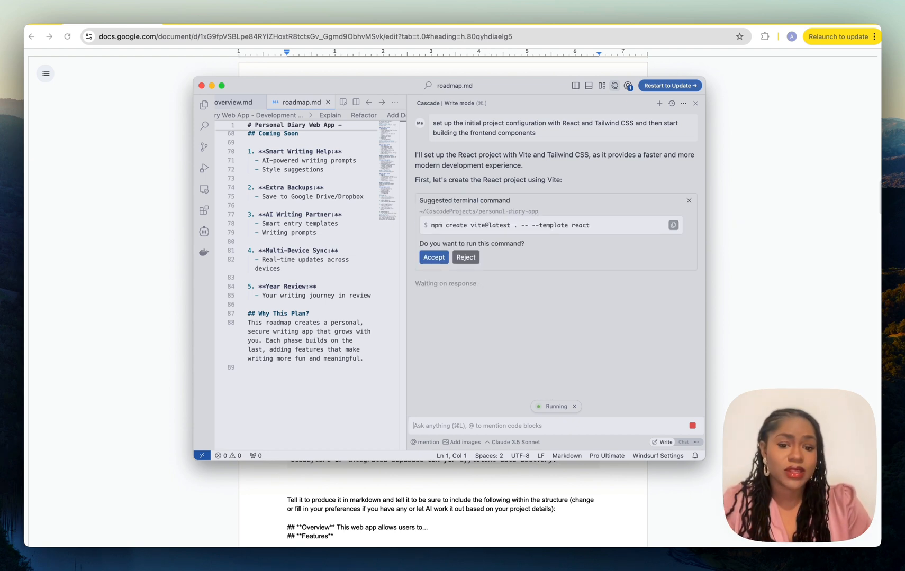
mouse_move(603, 418)
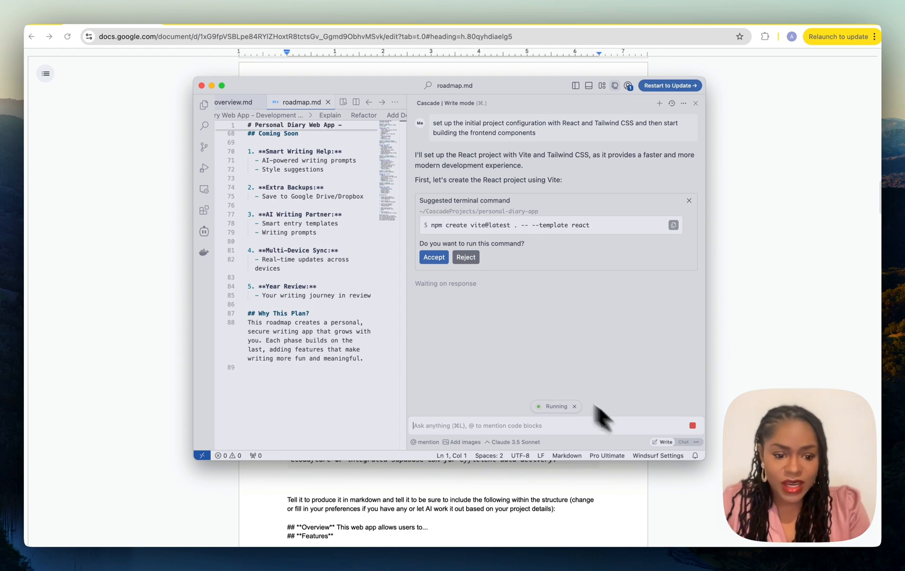
mouse_move(364, 278)
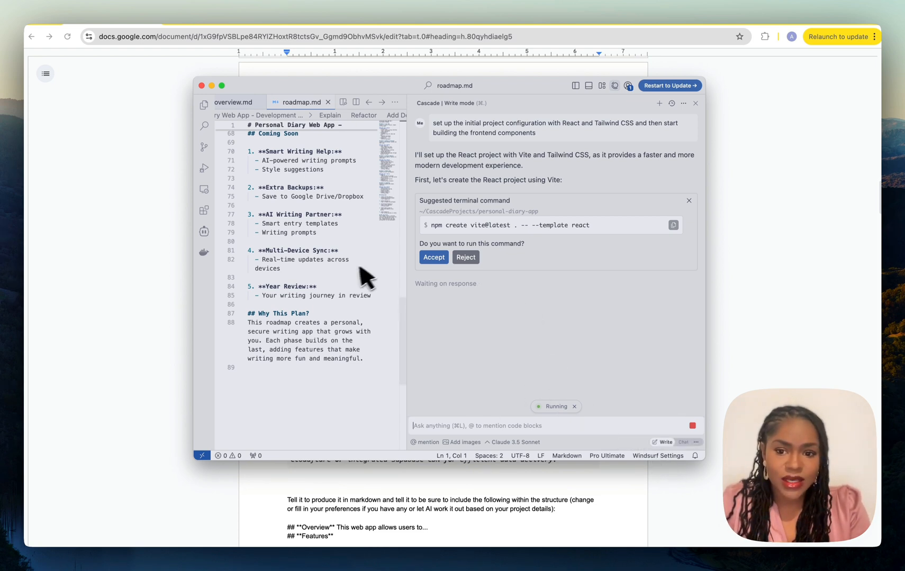
scroll(up, 3)
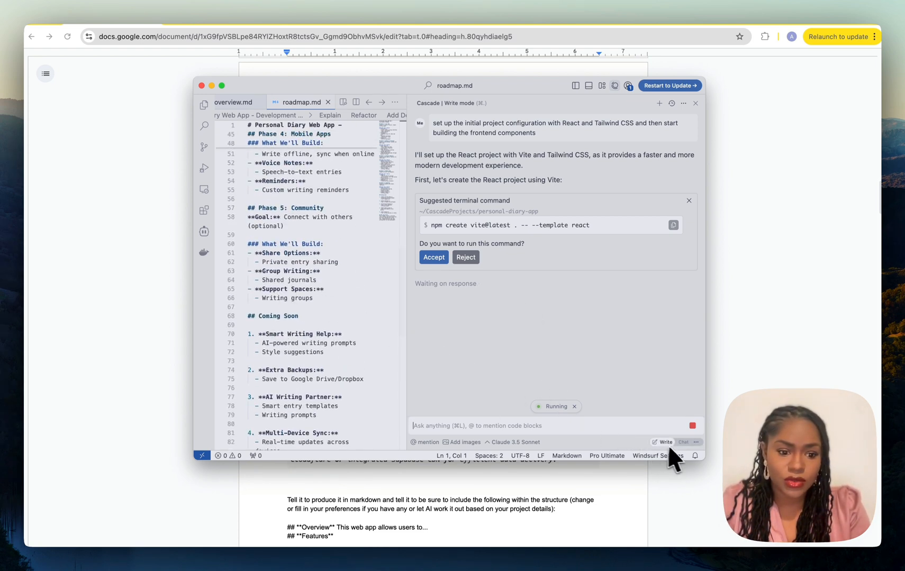
scroll(up, 3)
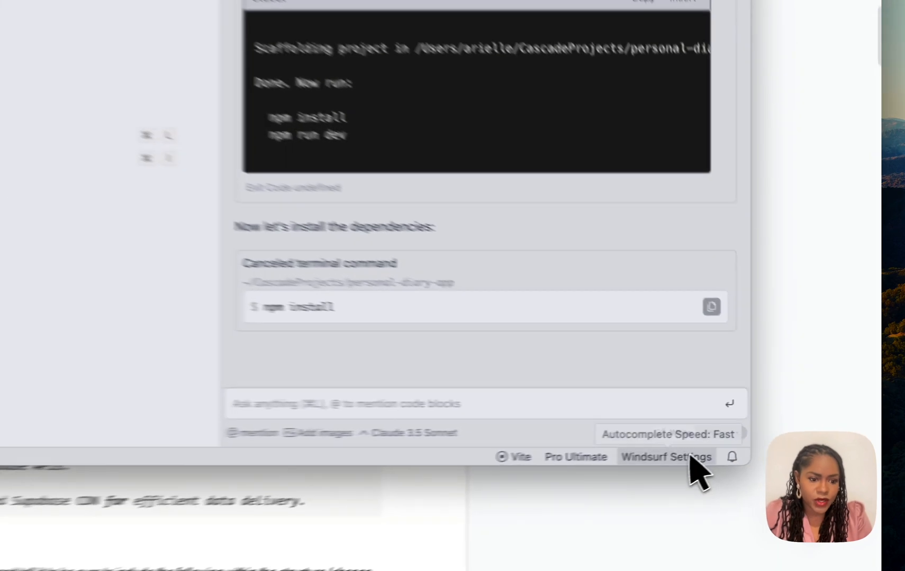
Open Windsurf Settings from the status bar.
click(666, 456)
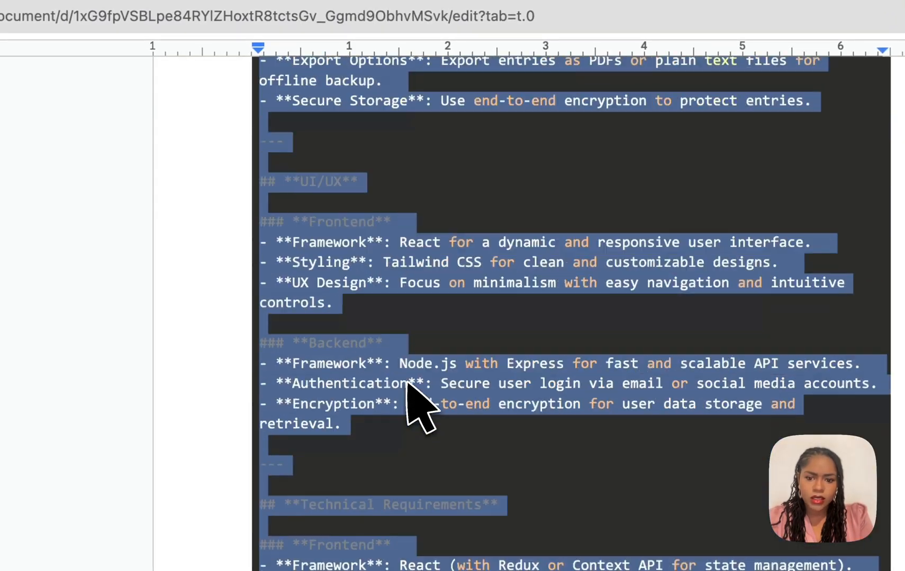
Scroll the Google Doc to locate the full project overview block for copying.
scroll(down, 3)
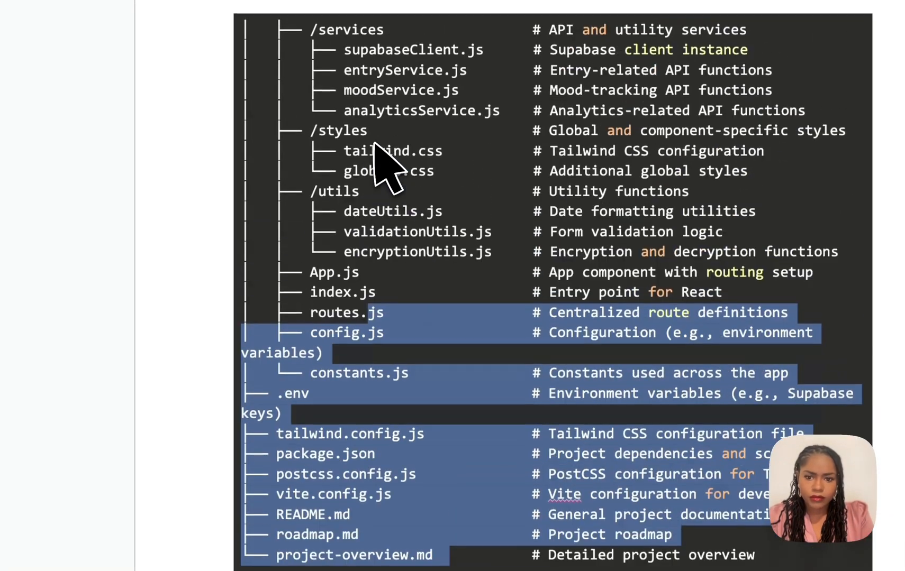
scroll(up, 3)
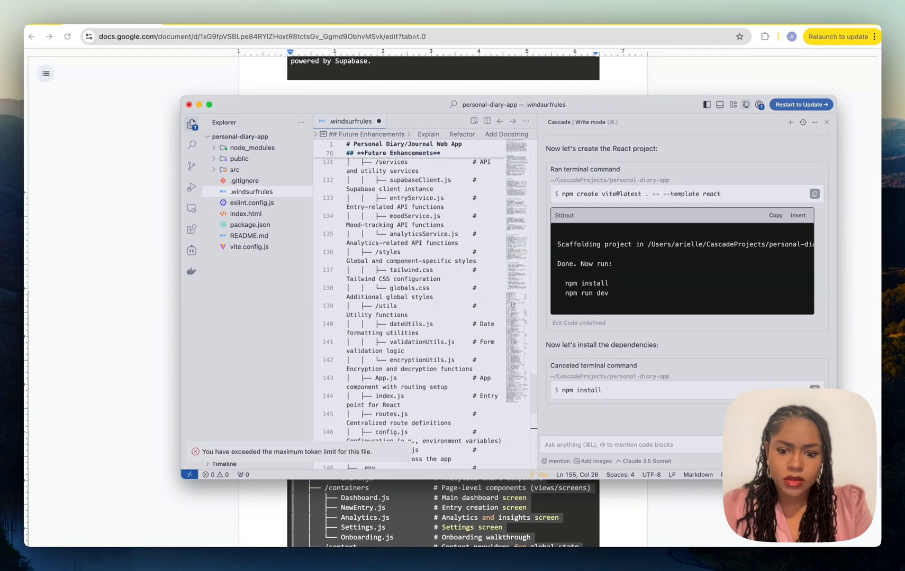
Review the 155-line .windsurfrules file holding the pasted project overview and folder structure.
scroll(down, 3)
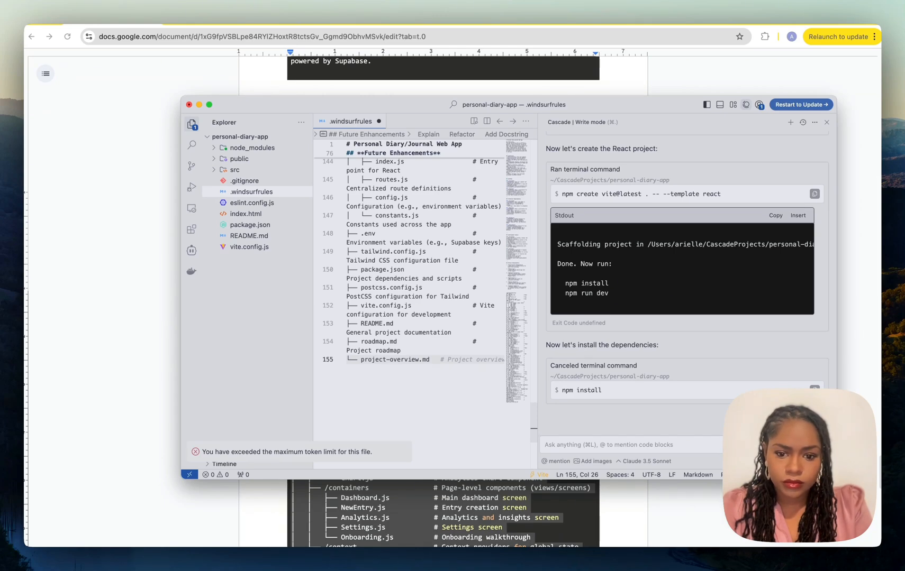
mouse_move(399, 324)
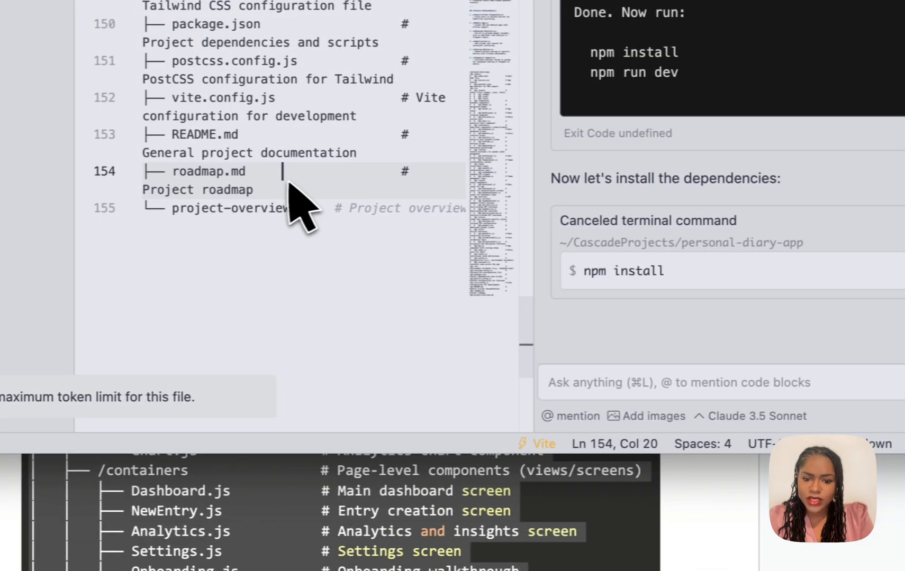
scroll(down, 3)
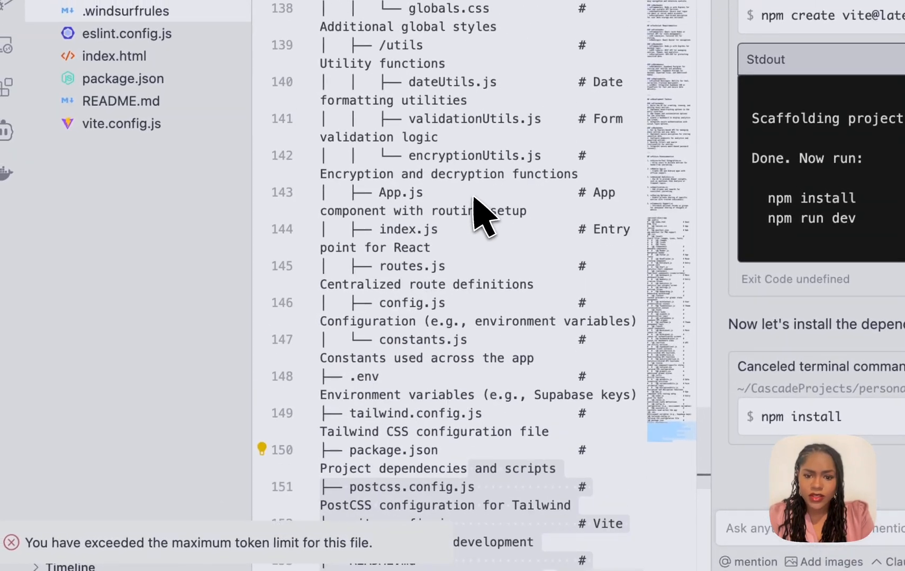
scroll(up, 3)
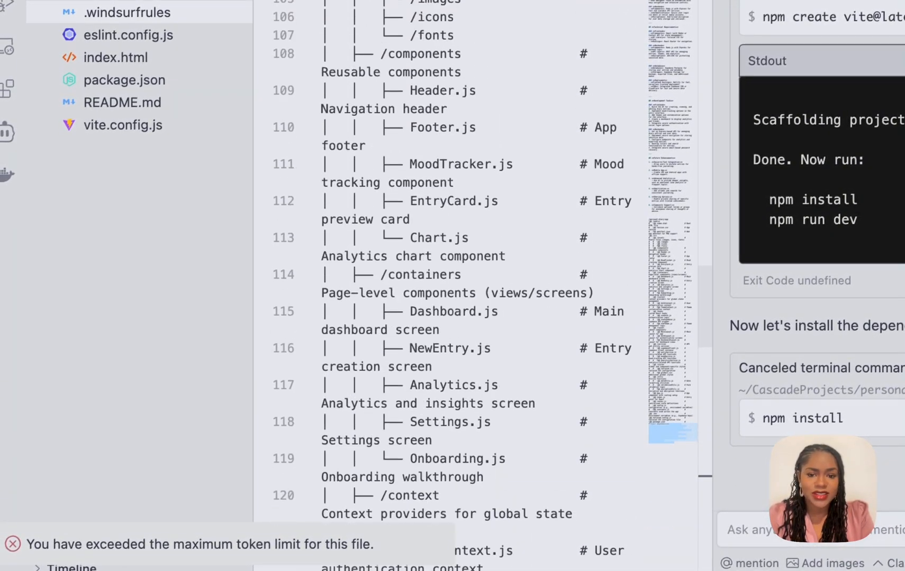
scroll(up, 3)
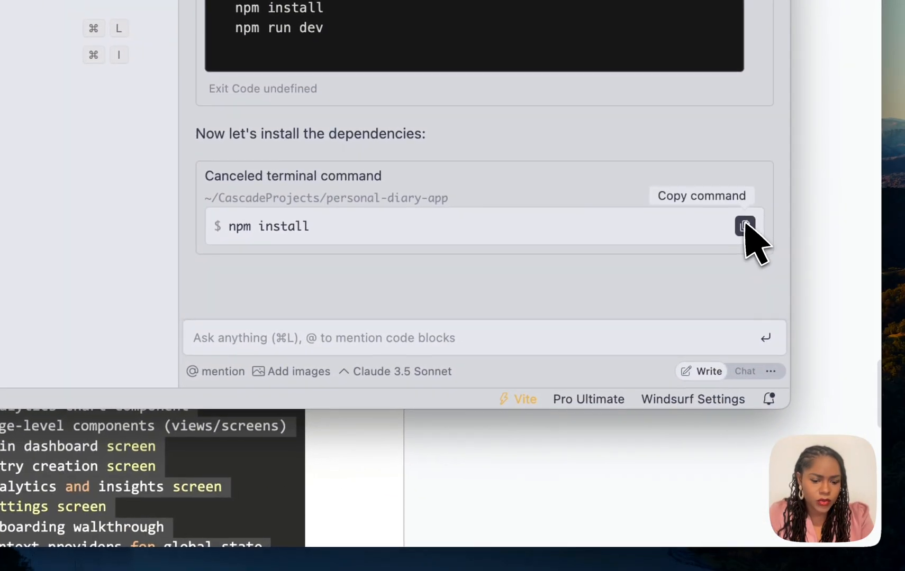
Resend the cancelled npm install command to Cascade and approve running it.
click(745, 226)
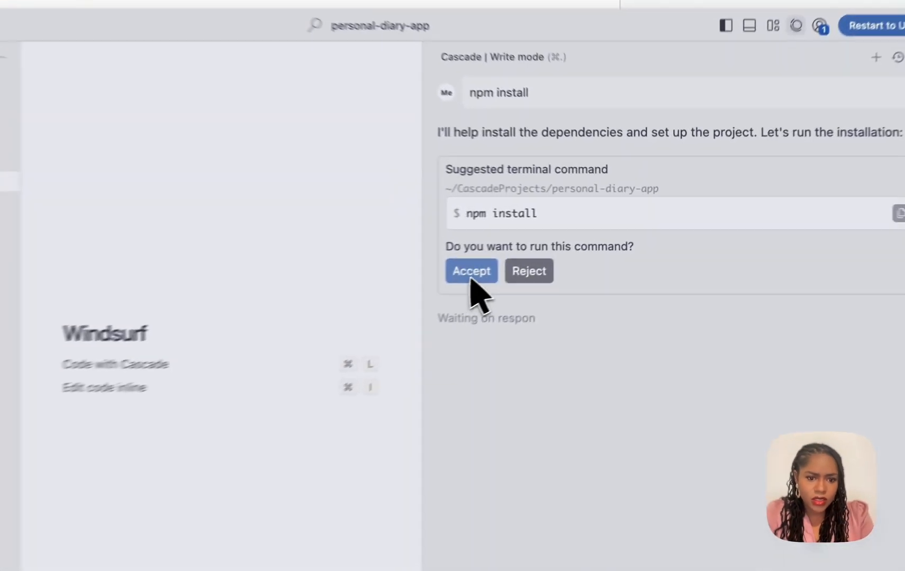
click(470, 271)
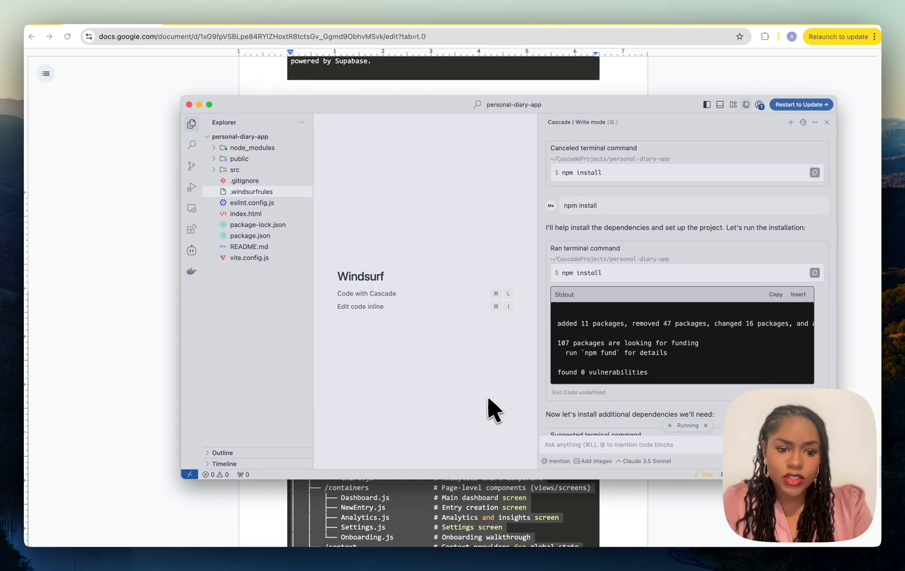
mouse_move(531, 404)
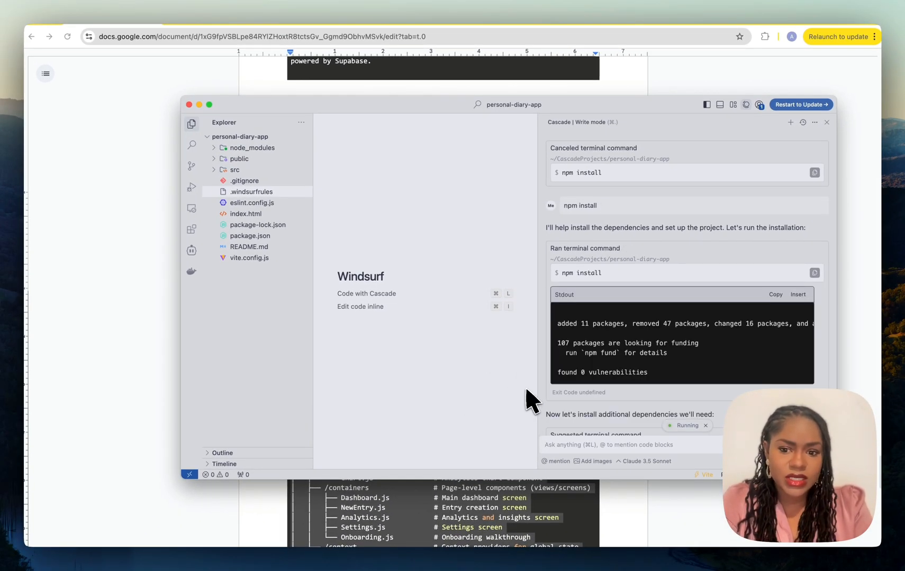
scroll(down, 3)
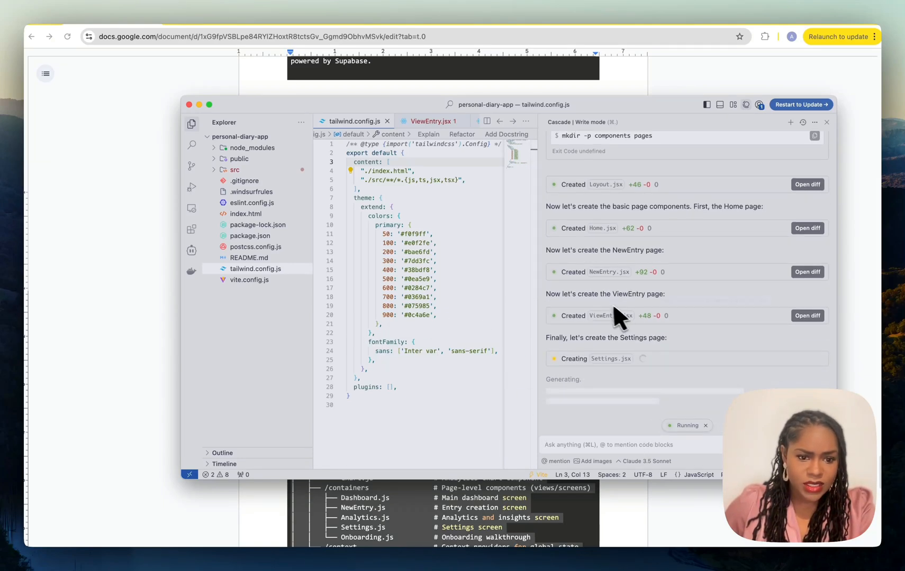
mouse_move(634, 401)
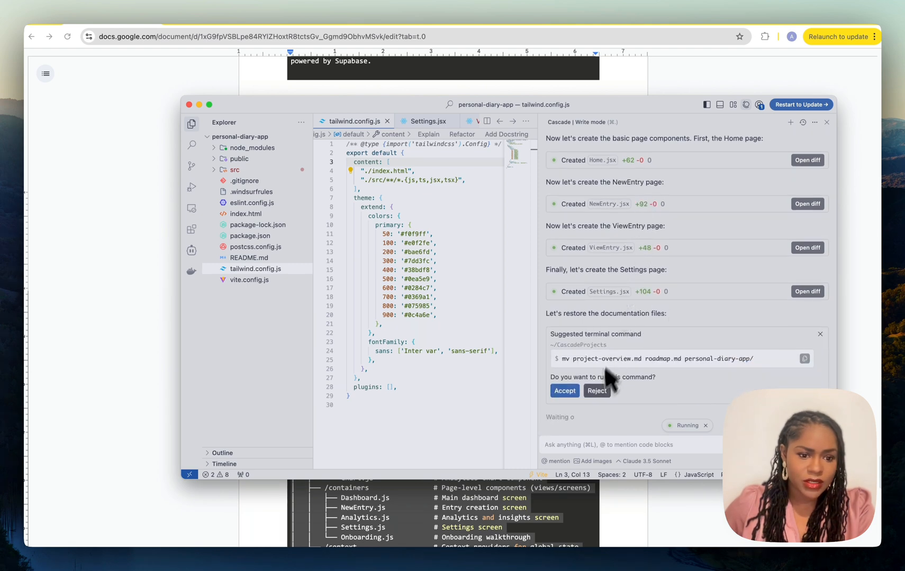
Approve moving project-overview.md and roadmap.md into the project and decline npm run dev.
click(563, 390)
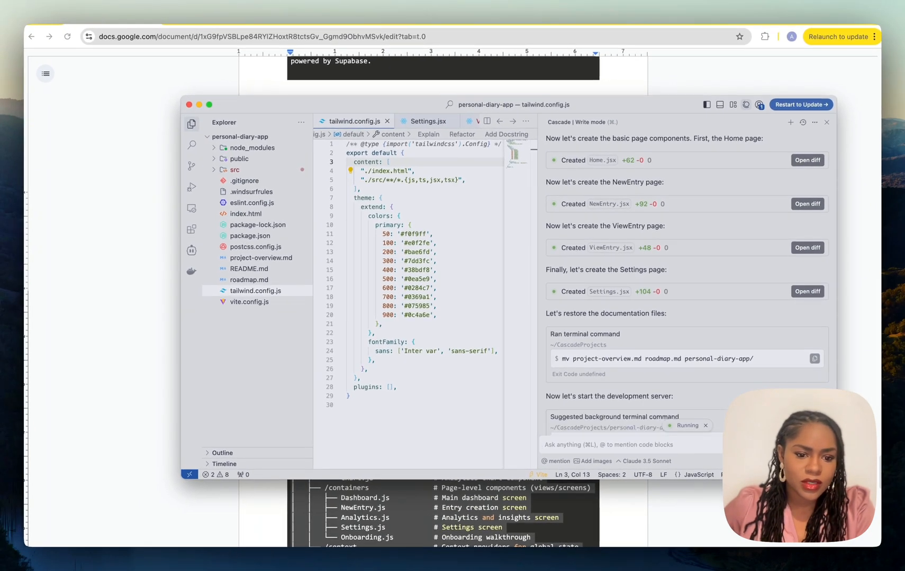
scroll(down, 3)
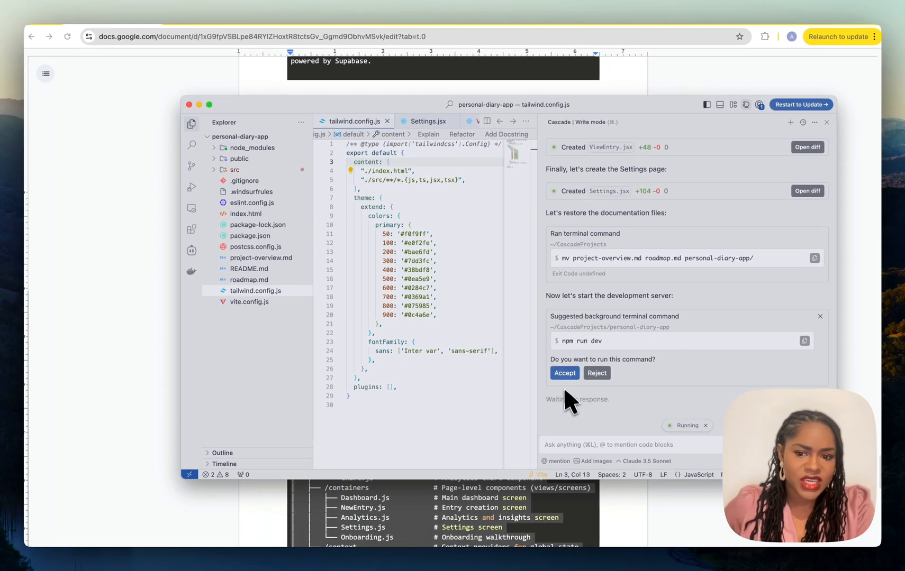
mouse_move(568, 404)
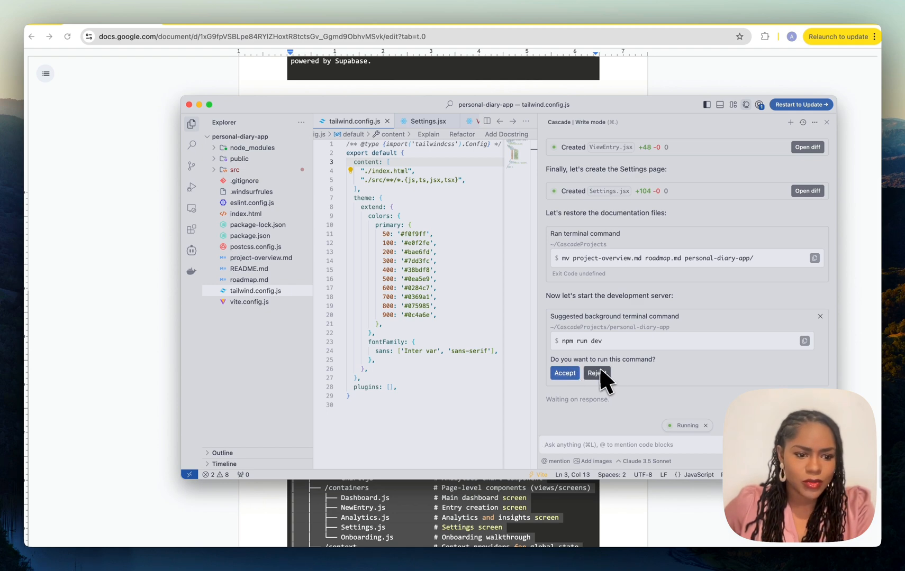
click(596, 372)
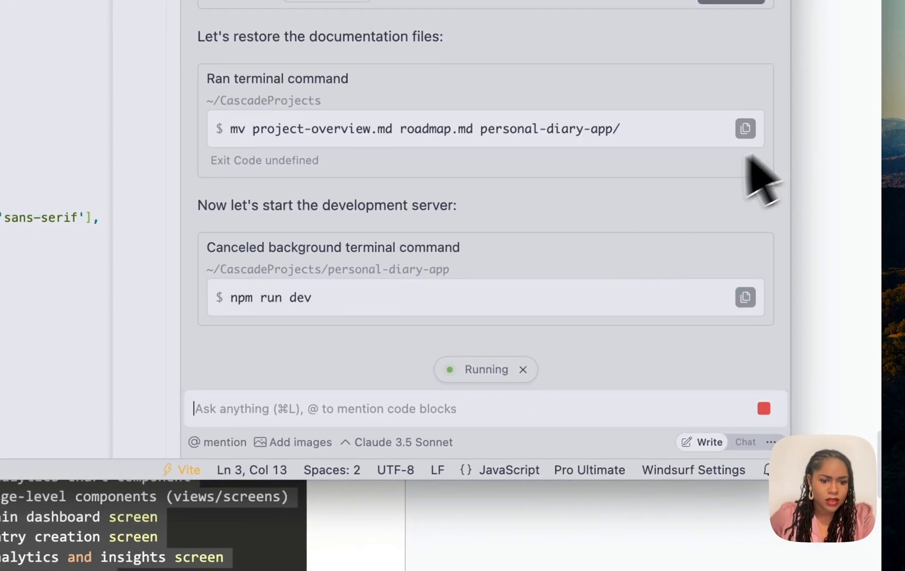
key(Return)
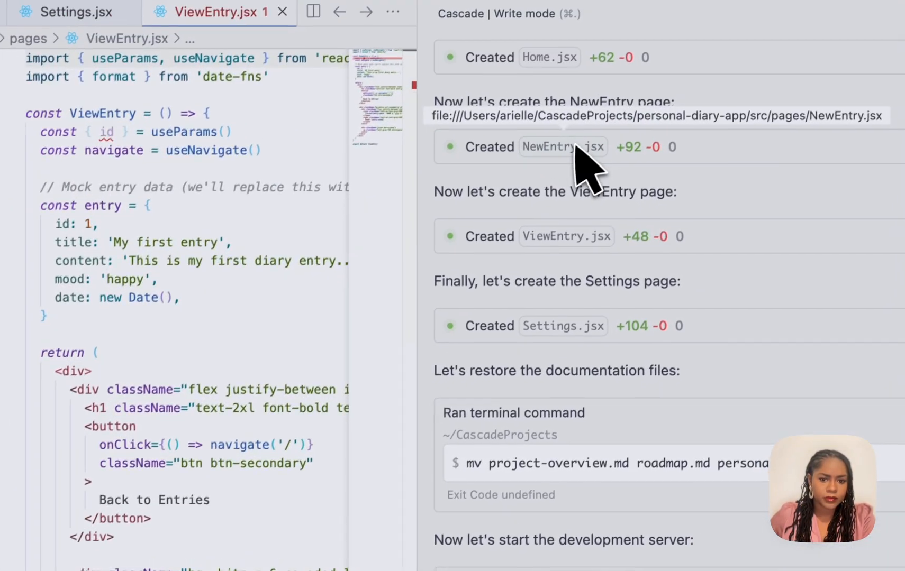
Inspect the newly created NewEntry page file.
click(562, 147)
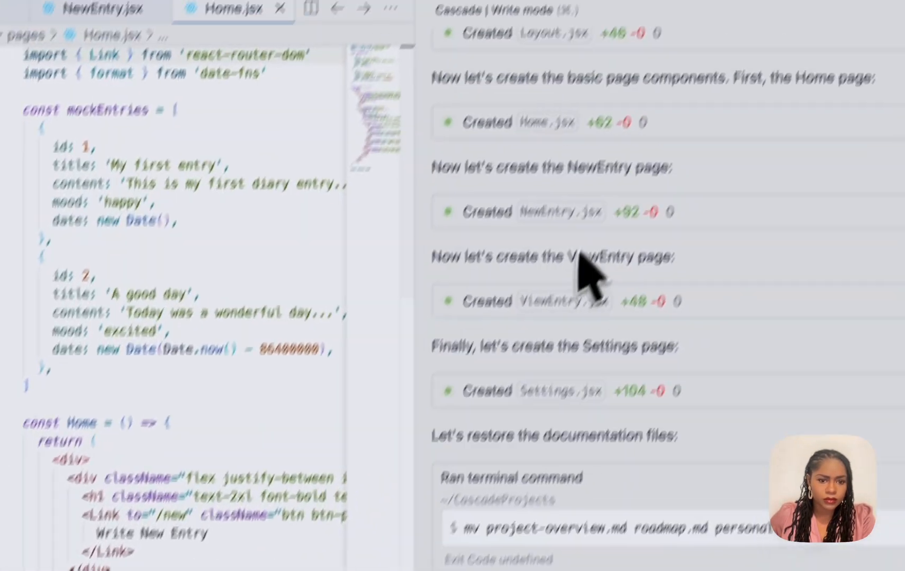
scroll(down, 3)
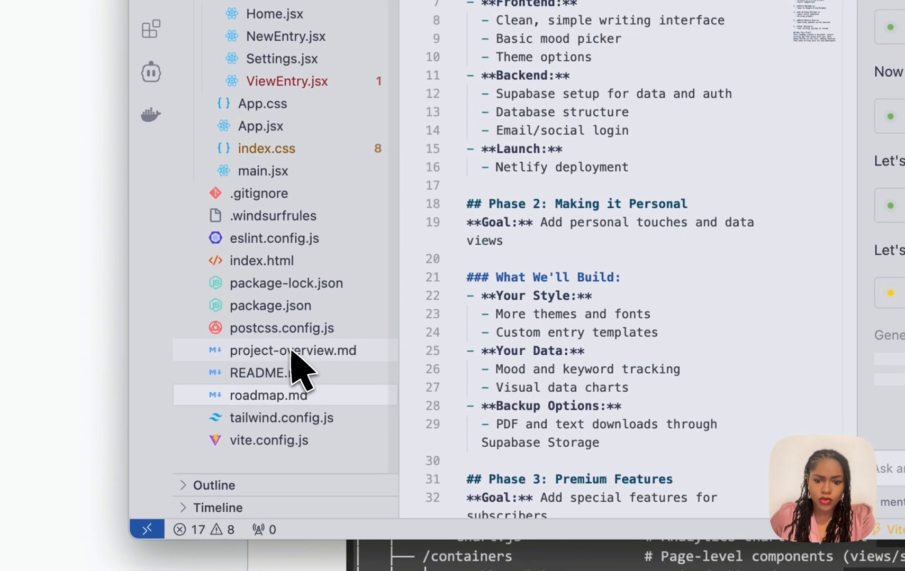
Review project-overview.md and roadmap.md from the Explorer while Cascade adds components.
click(293, 351)
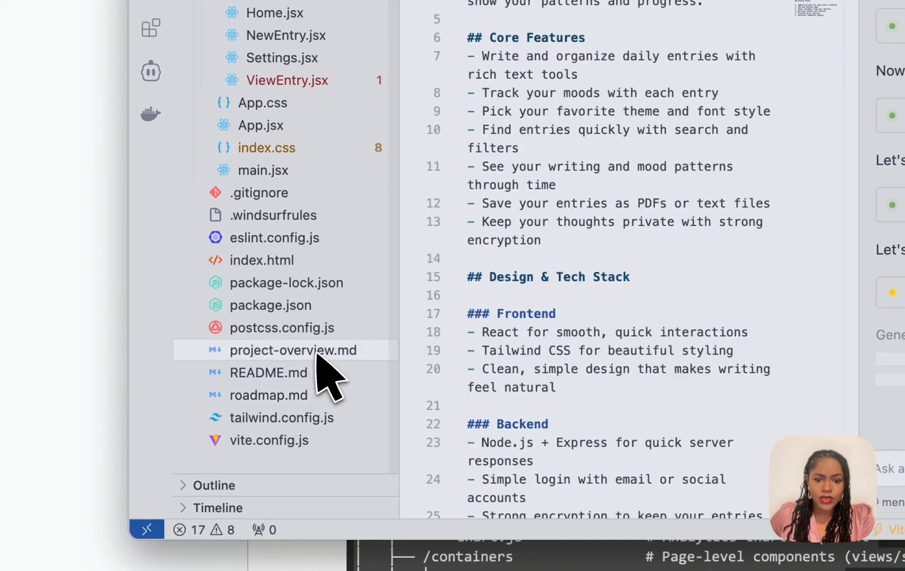
scroll(down, 3)
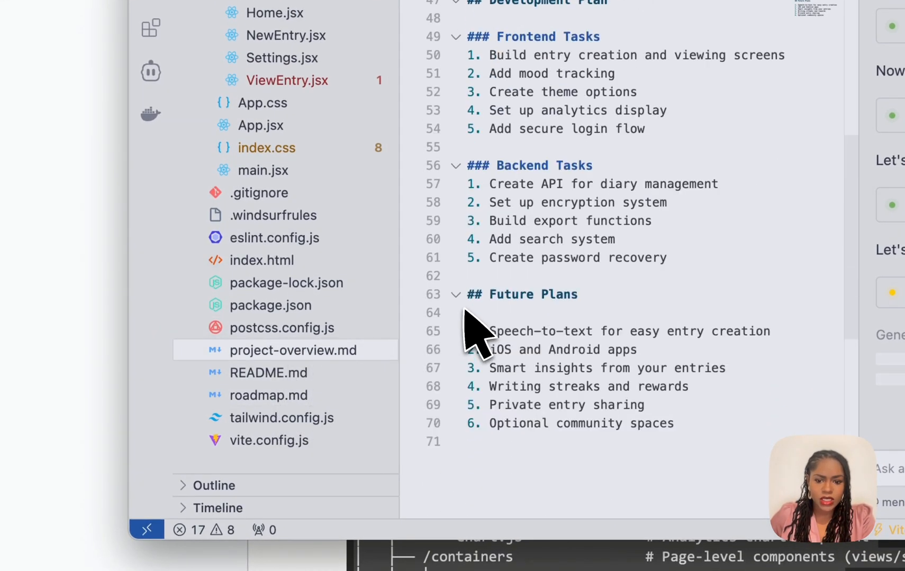
click(266, 396)
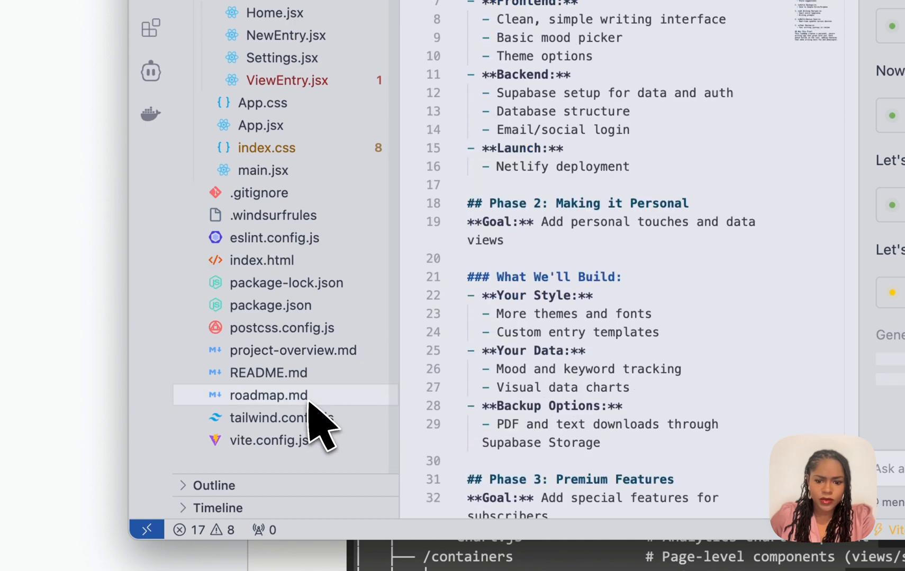
scroll(down, 3)
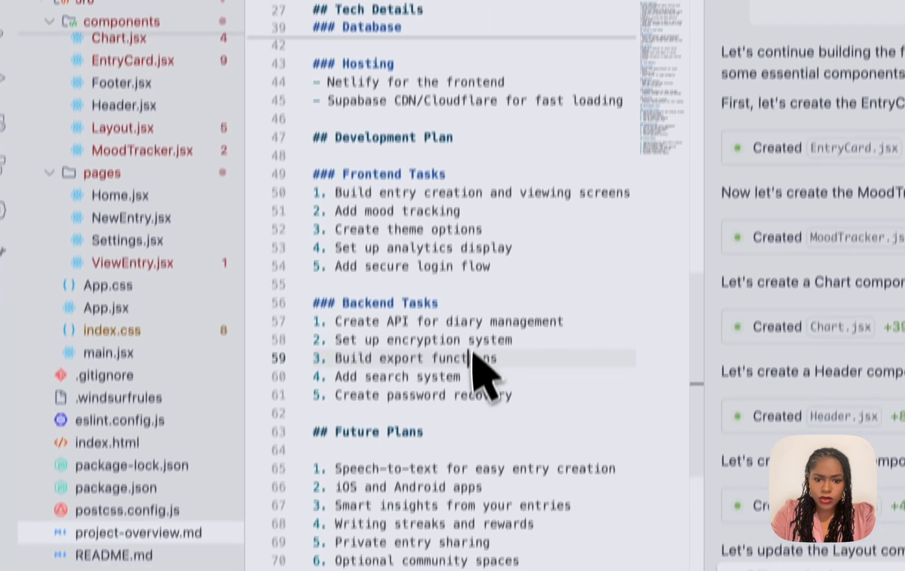
scroll(down, 3)
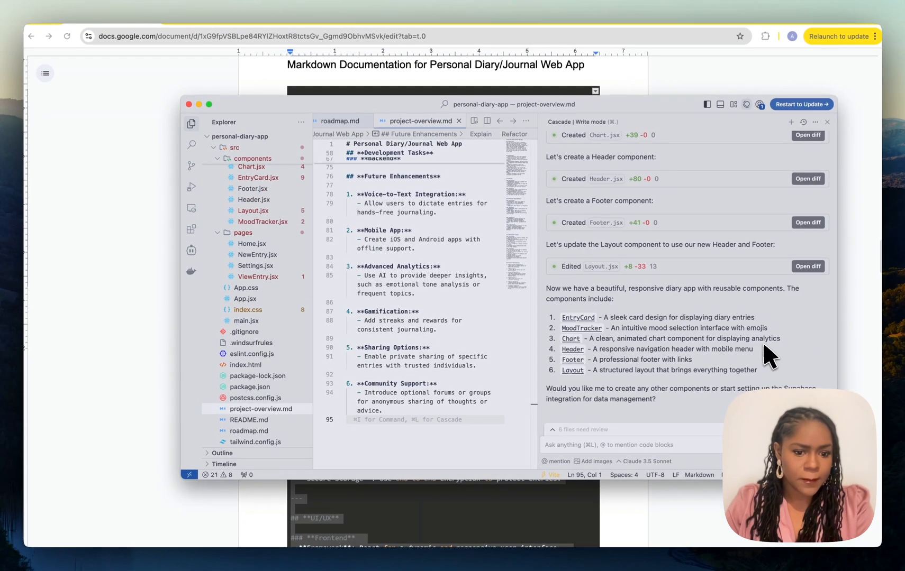
mouse_move(616, 316)
text(npm rund e)
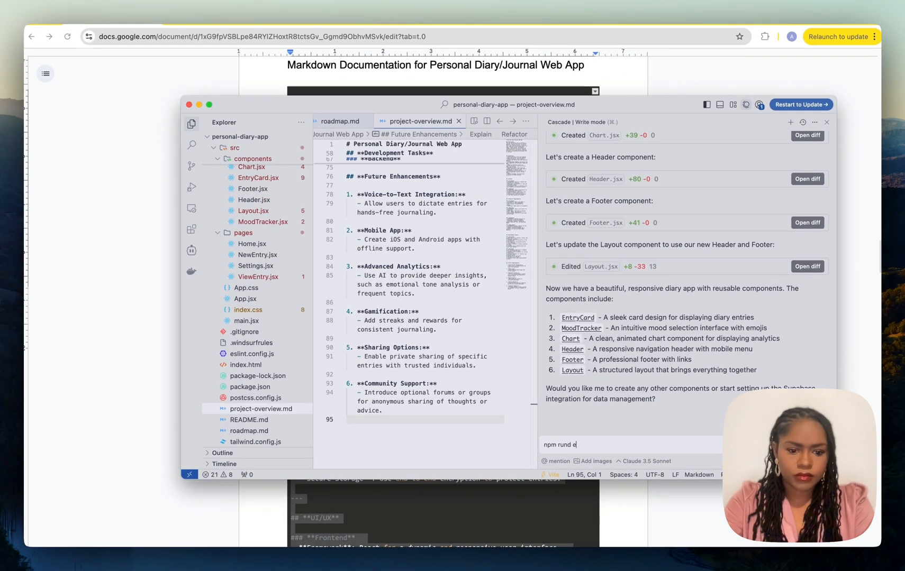
Send 'npm run dev' to Cascade so the Vite dev server starts at localhost:5173.
key(Return)
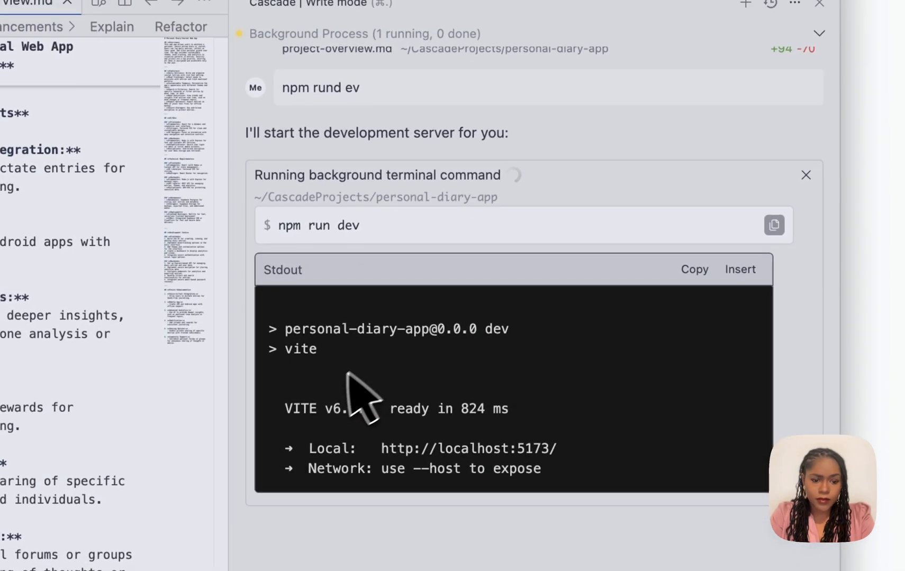
scroll(down, 3)
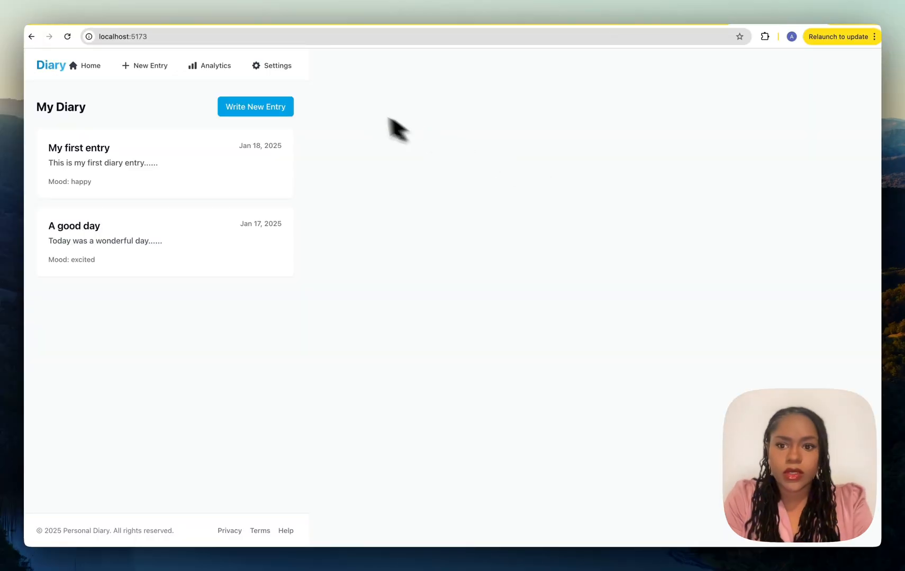
mouse_move(73, 226)
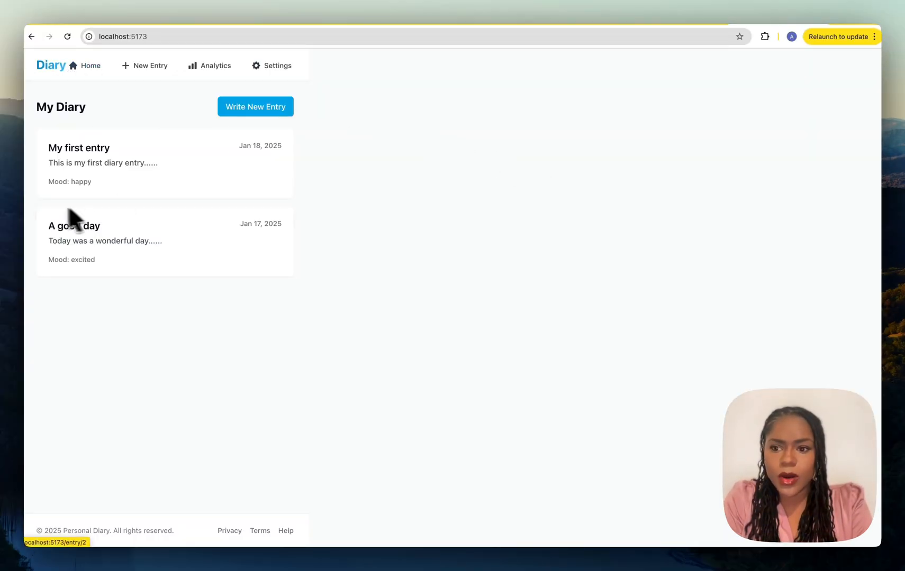
mouse_move(255, 107)
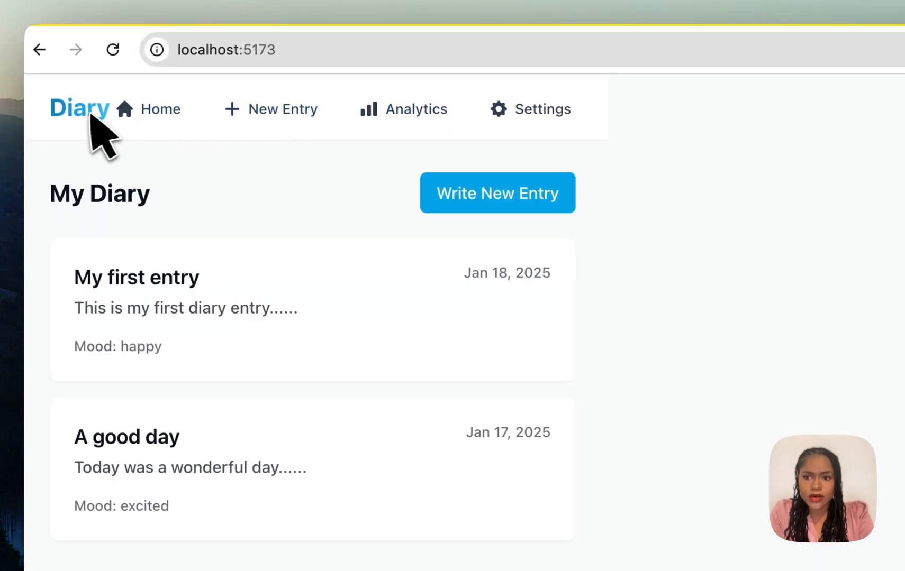
Browse the diary app's Analytics, New Entry and Settings pages at localhost:5173.
click(415, 109)
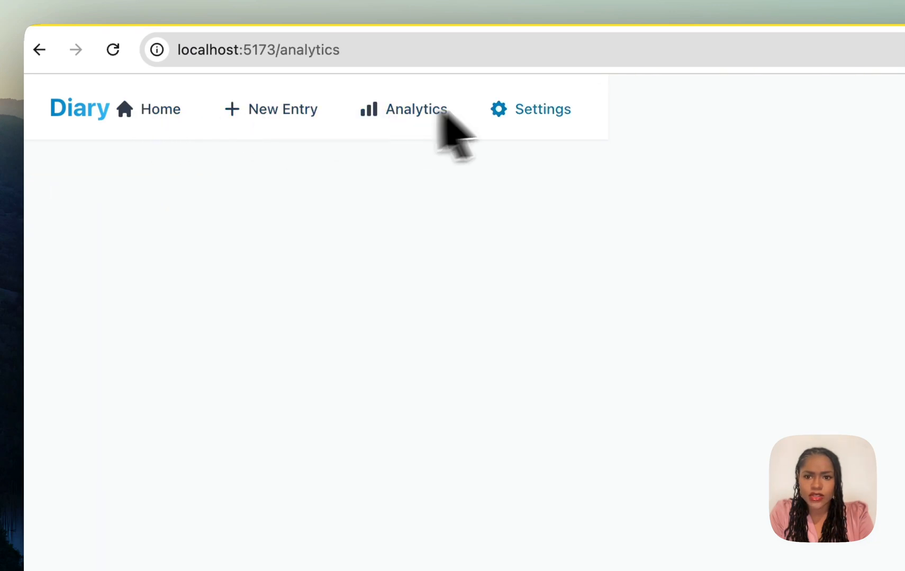
mouse_move(398, 144)
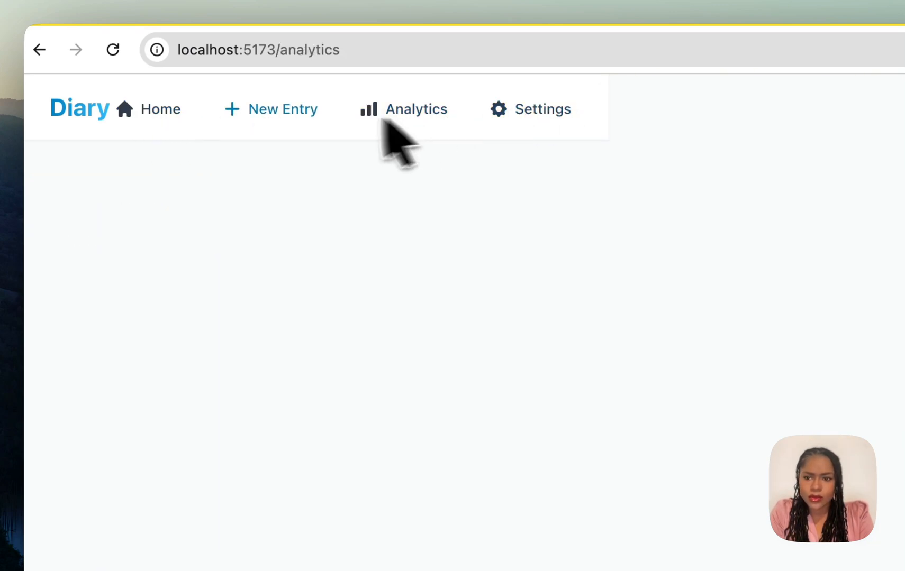
click(282, 109)
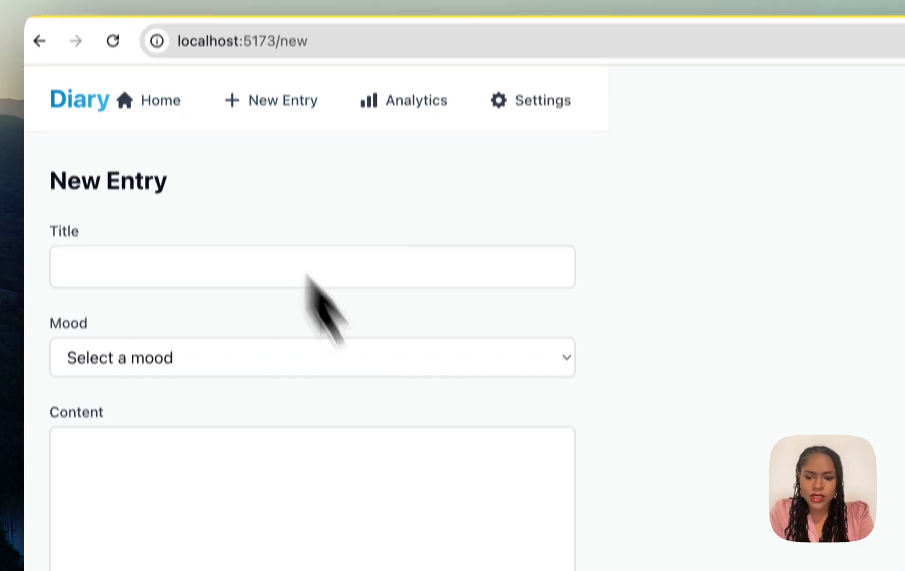
click(541, 100)
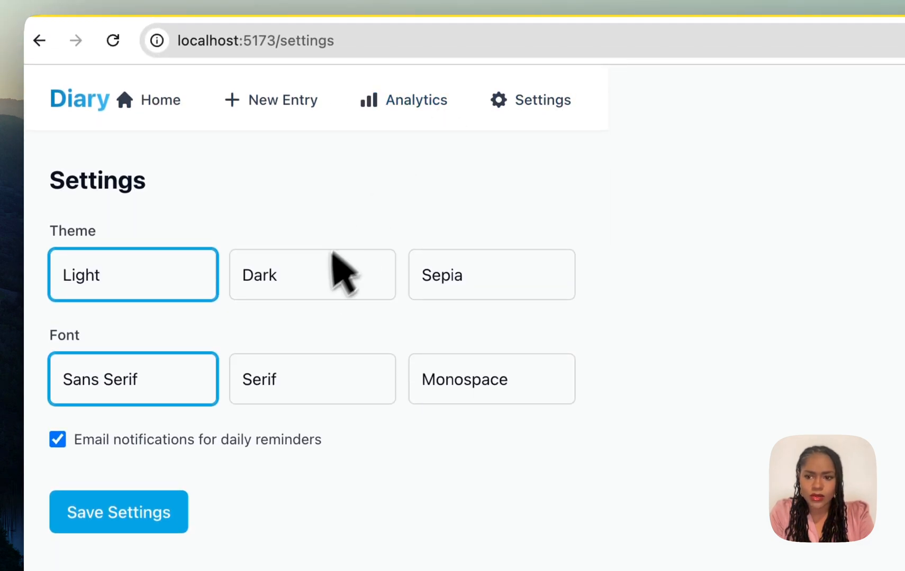
Try the Sepia and Dark themes in Settings, then return to the New Entry form.
click(491, 275)
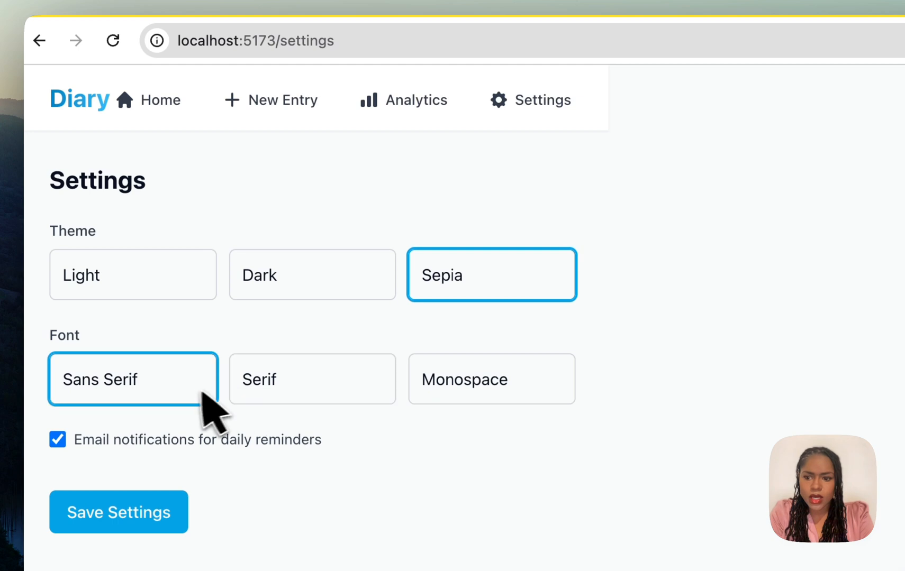
click(312, 275)
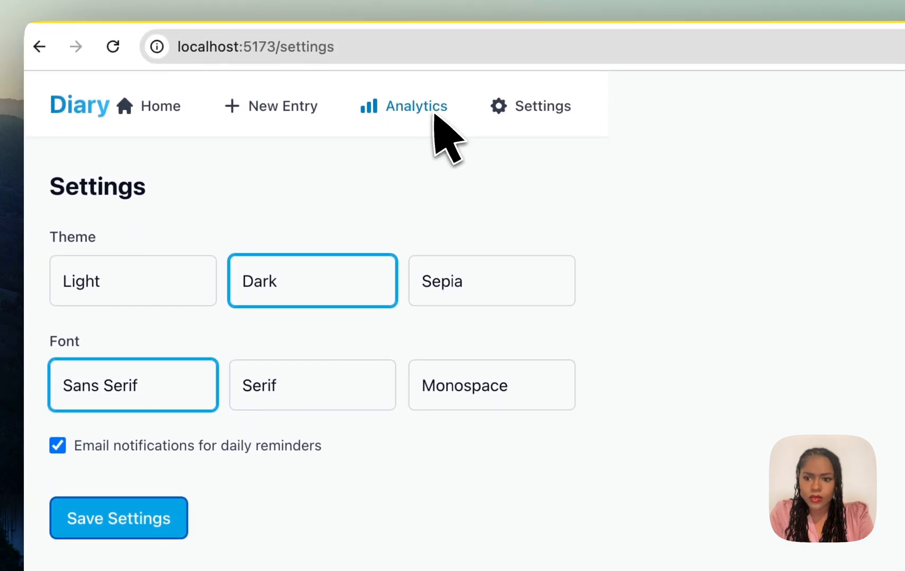
click(283, 108)
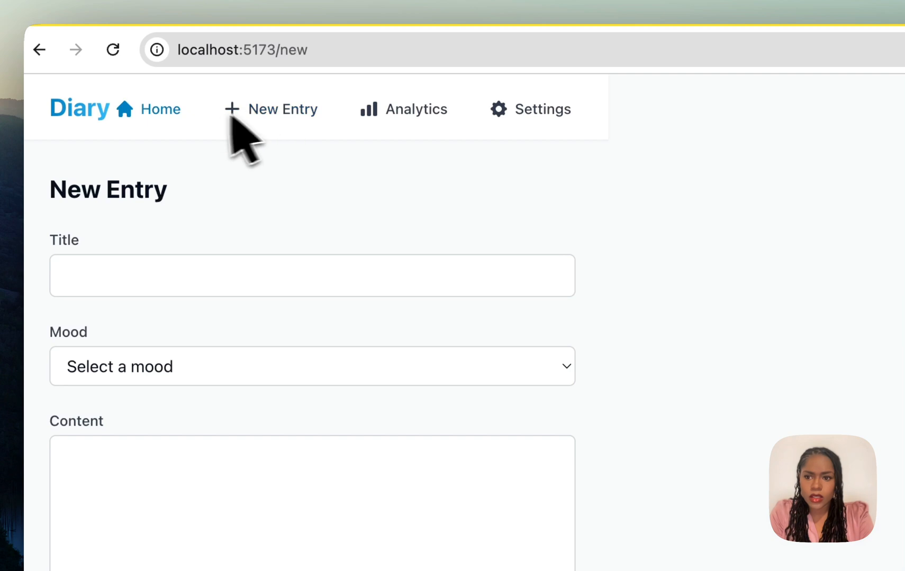
mouse_move(358, 139)
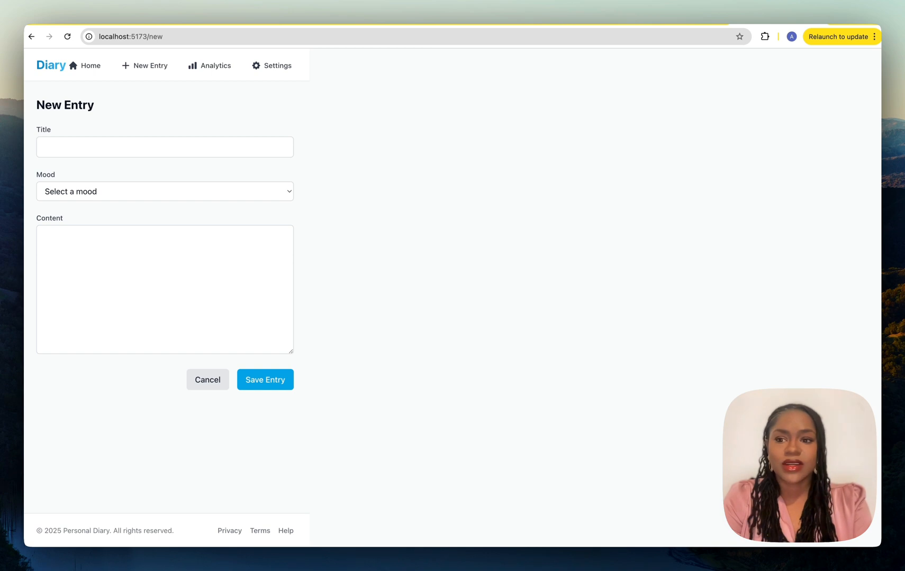
mouse_move(232, 129)
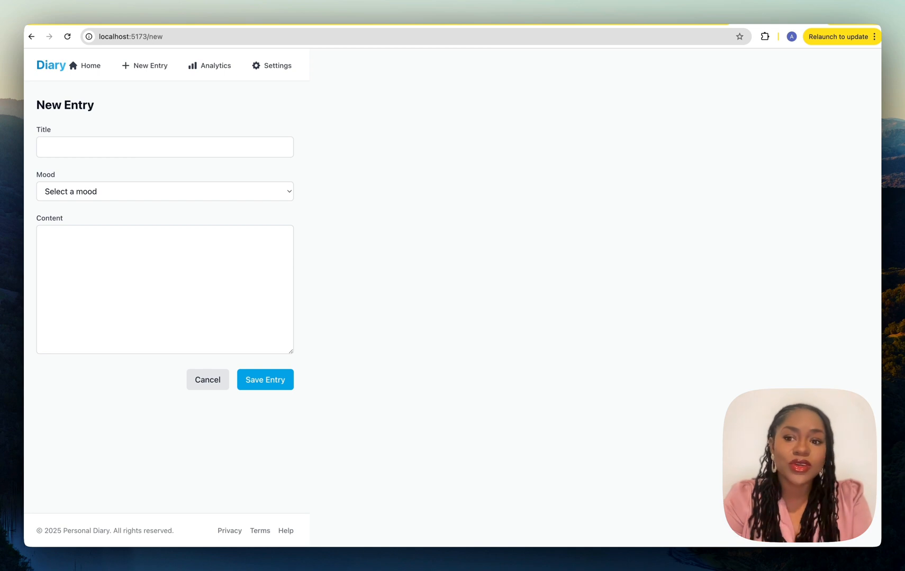
mouse_move(621, 68)
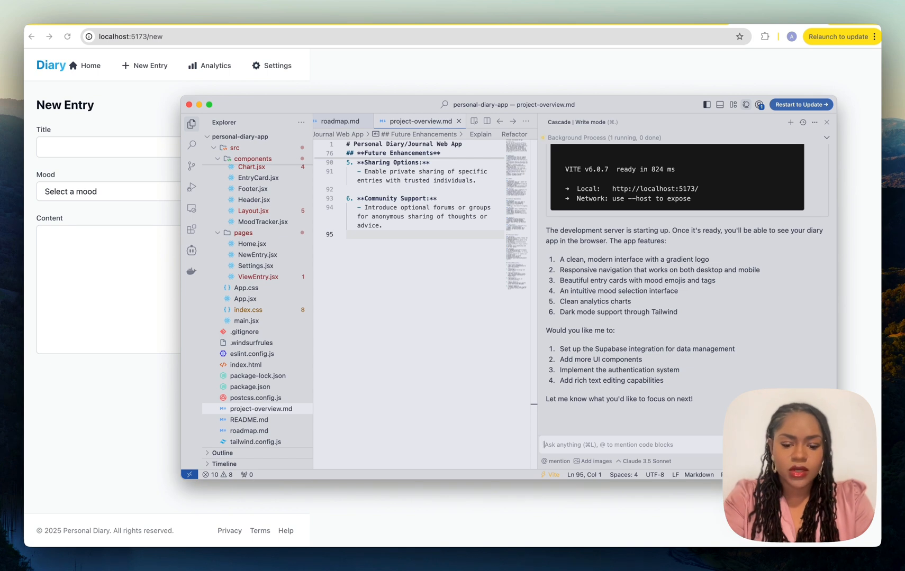
text(Now)
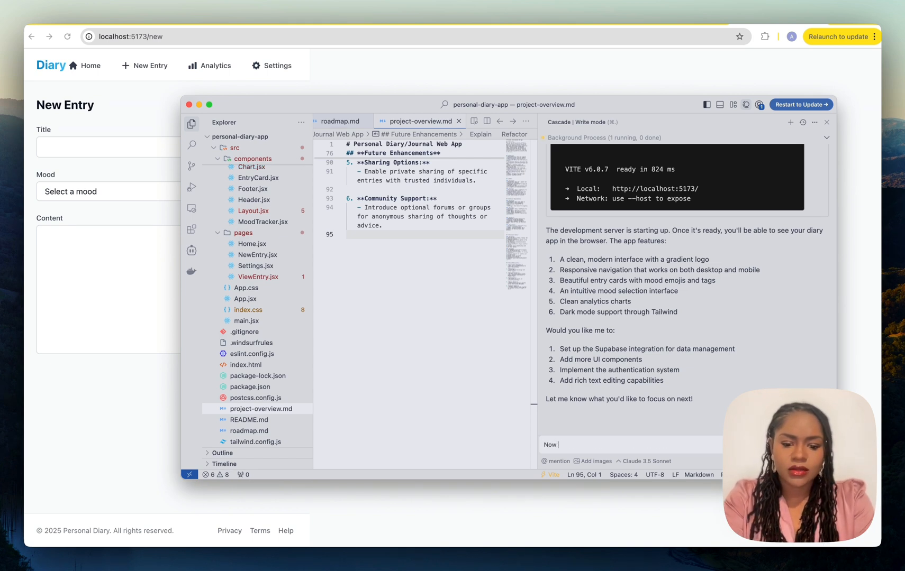
text(lets)
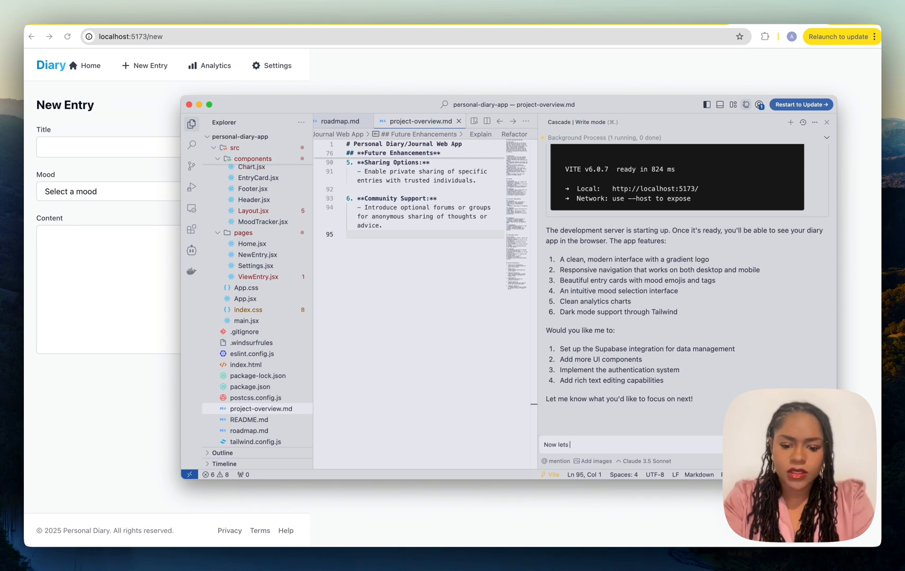
text(continue on)
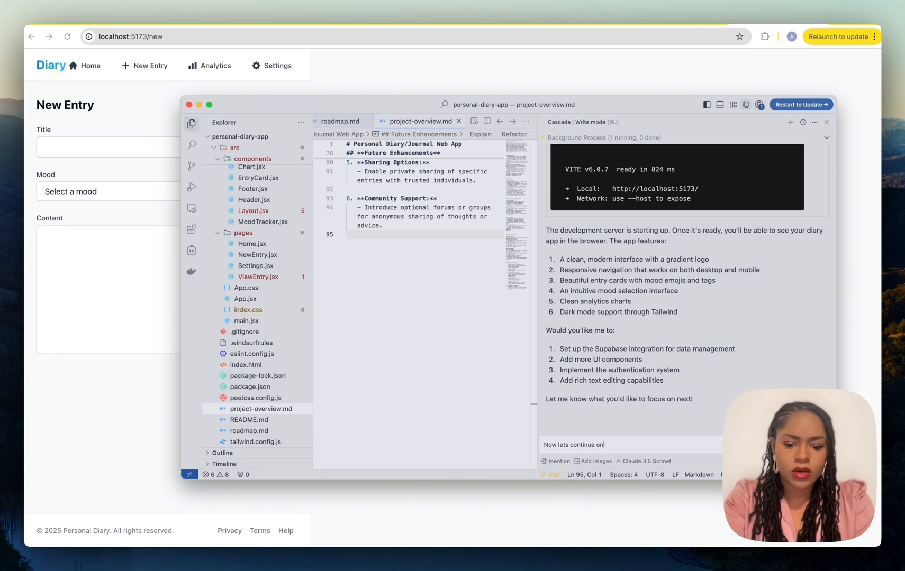
text(with t)
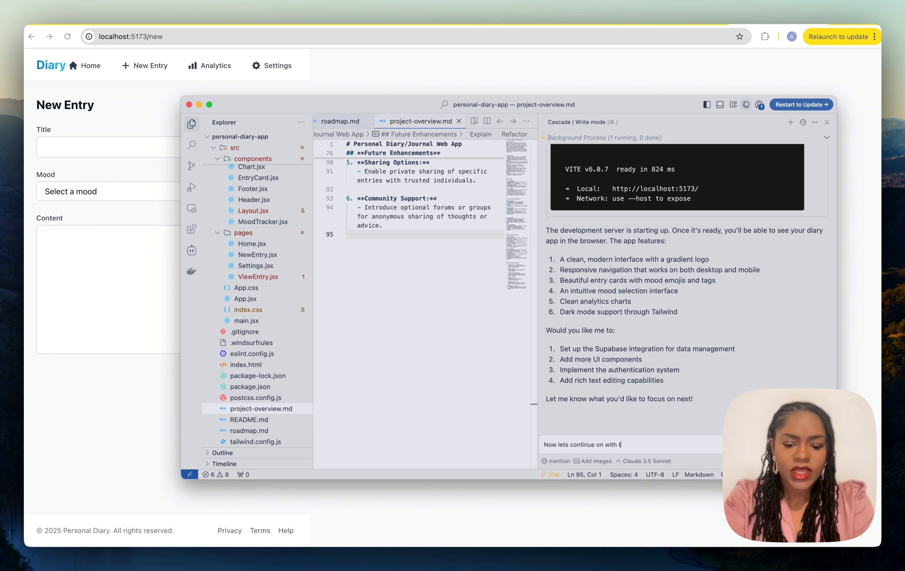
text(he next)
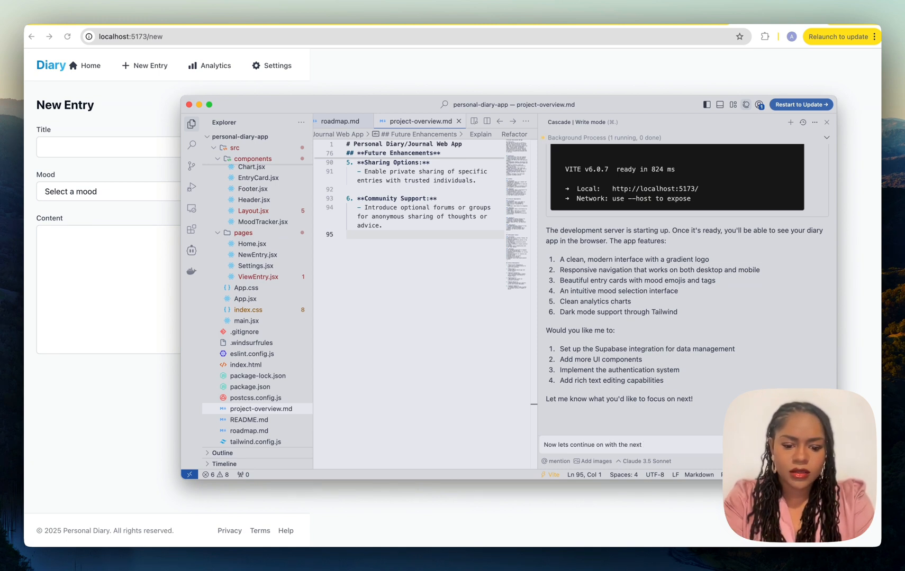
text(feature in the @roadmap.m)
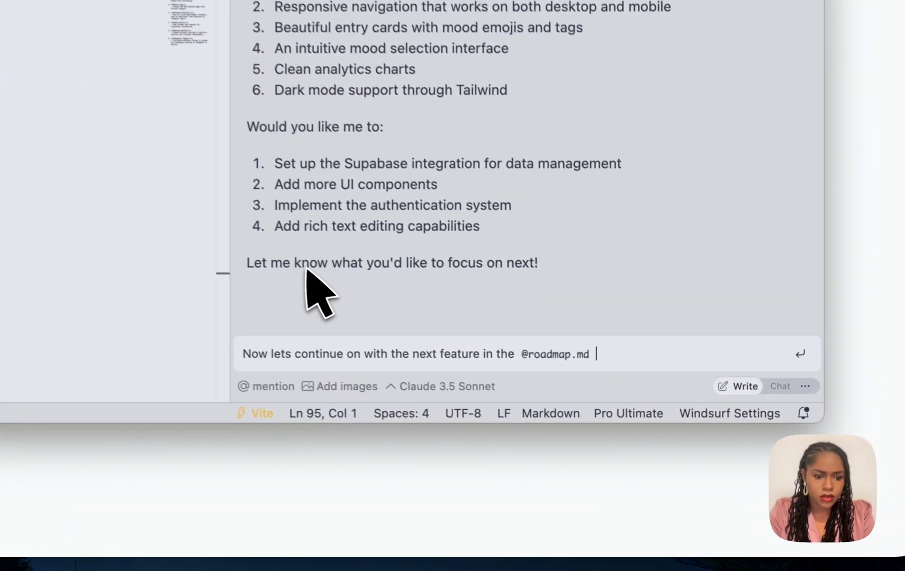
text(docu)
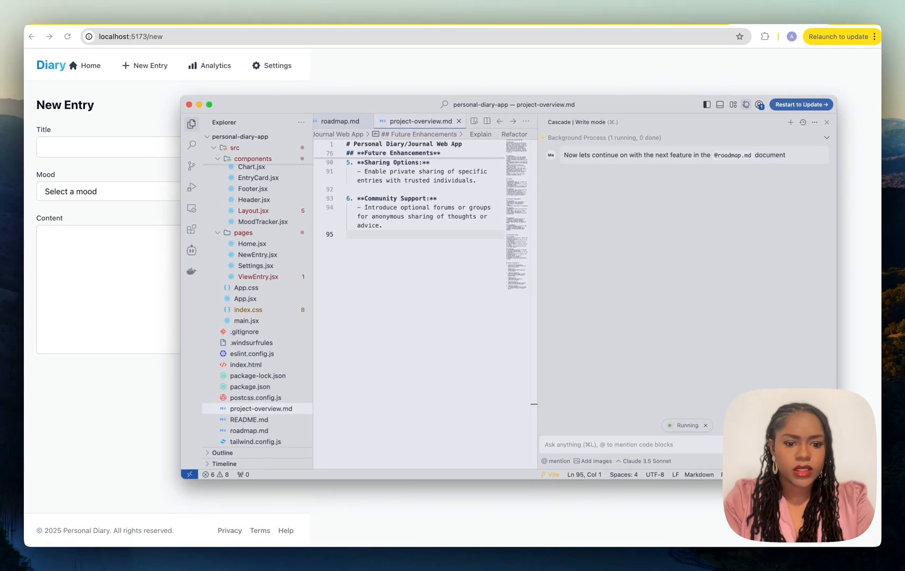
Scroll up in the Cascade chat to review its Supabase setup progress.
scroll(up, 3)
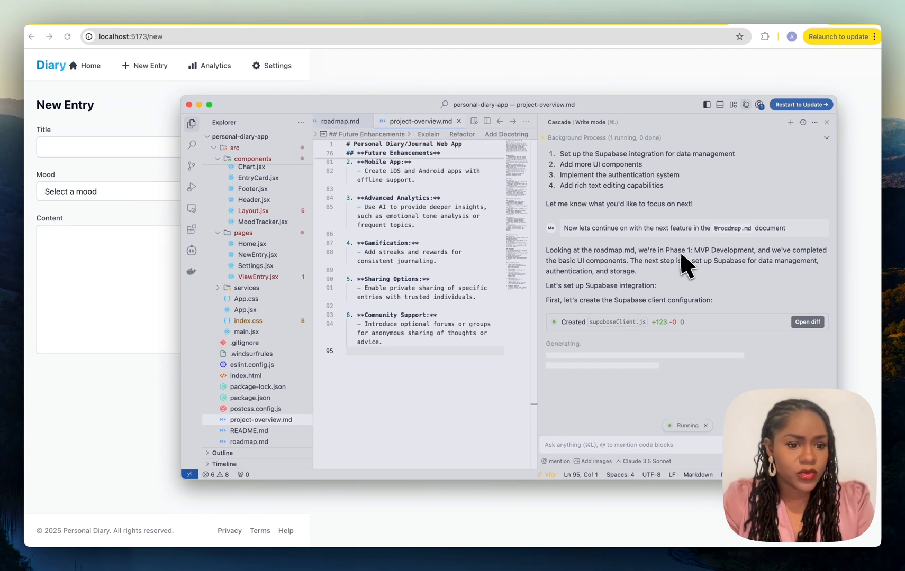
mouse_move(636, 266)
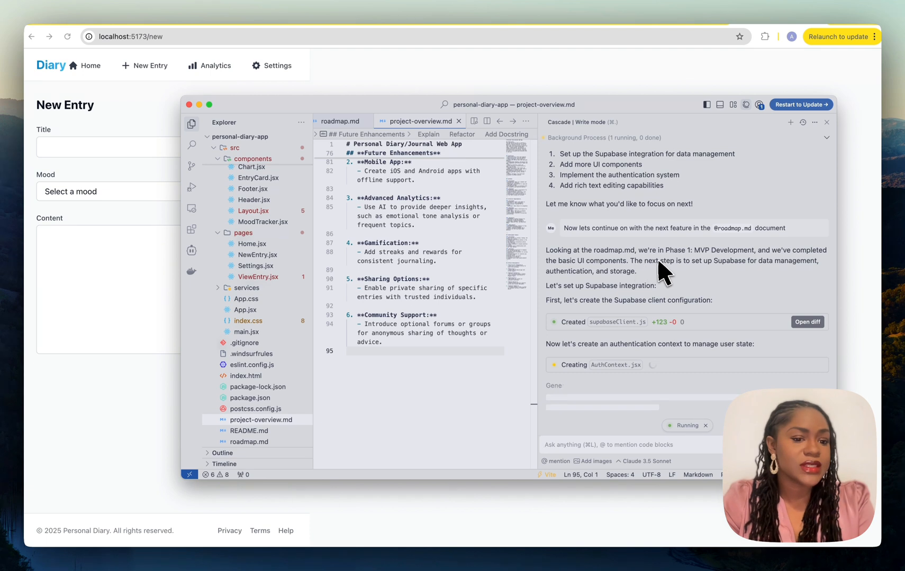
mouse_move(799, 277)
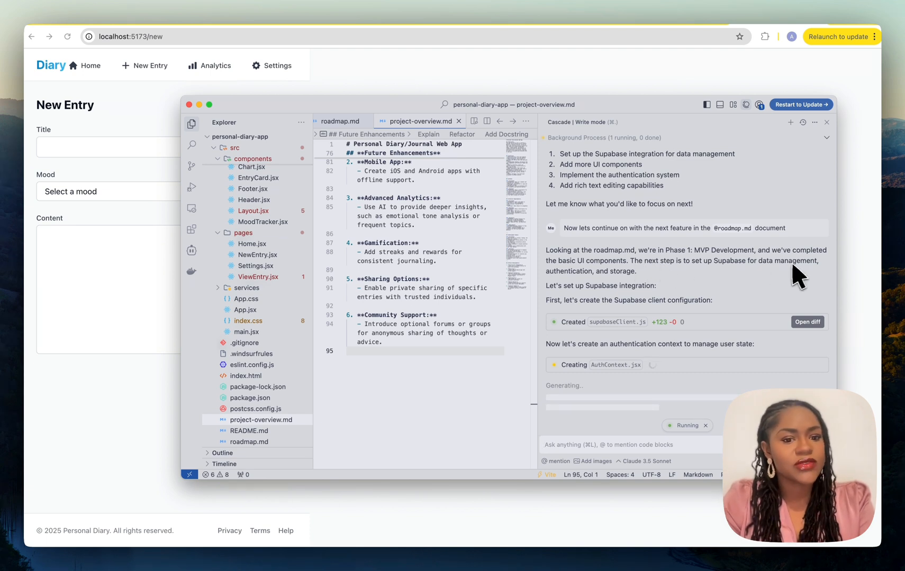